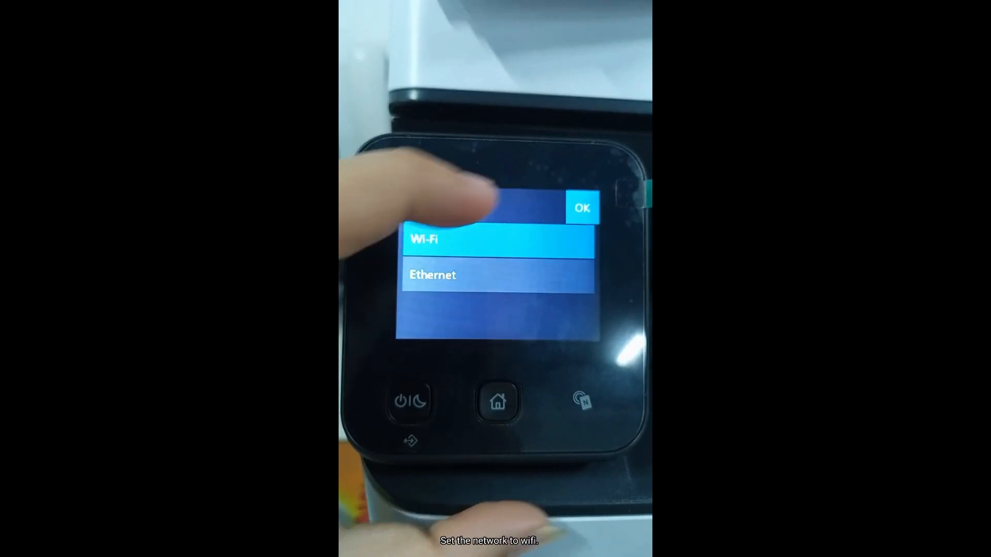
Switch the printer's network connection to Wi-Fi and acknowledge the restart notice.
left_click(496, 240)
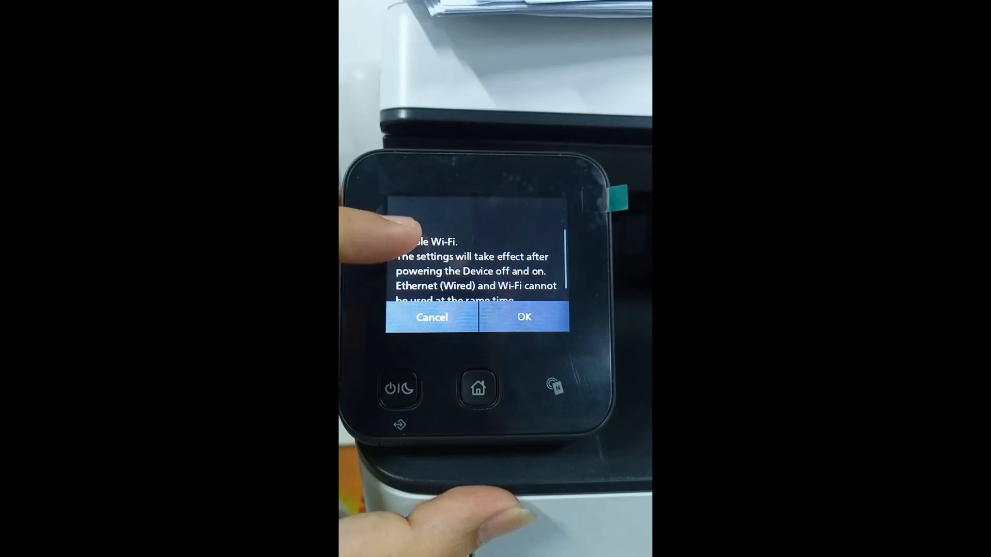
left_click(524, 317)
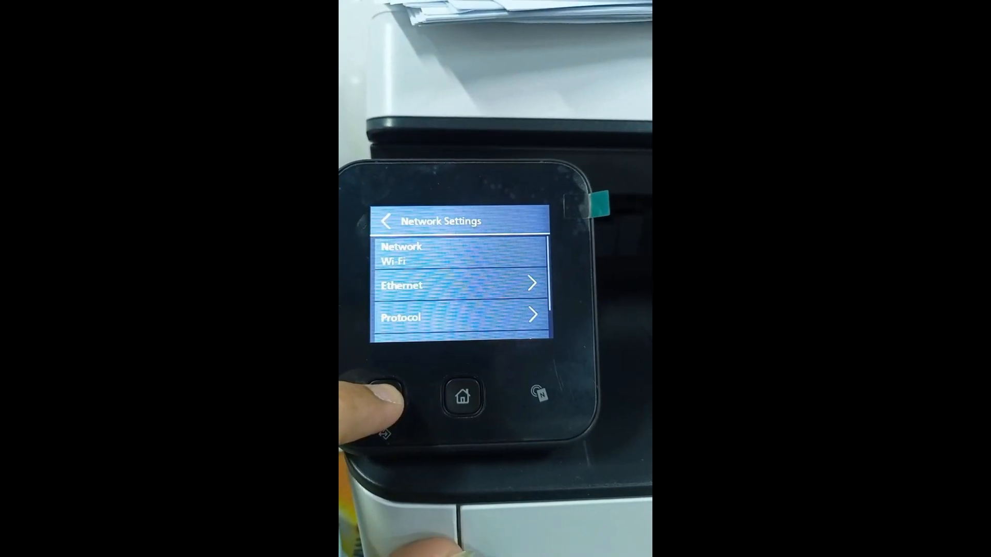
left_click(378, 390)
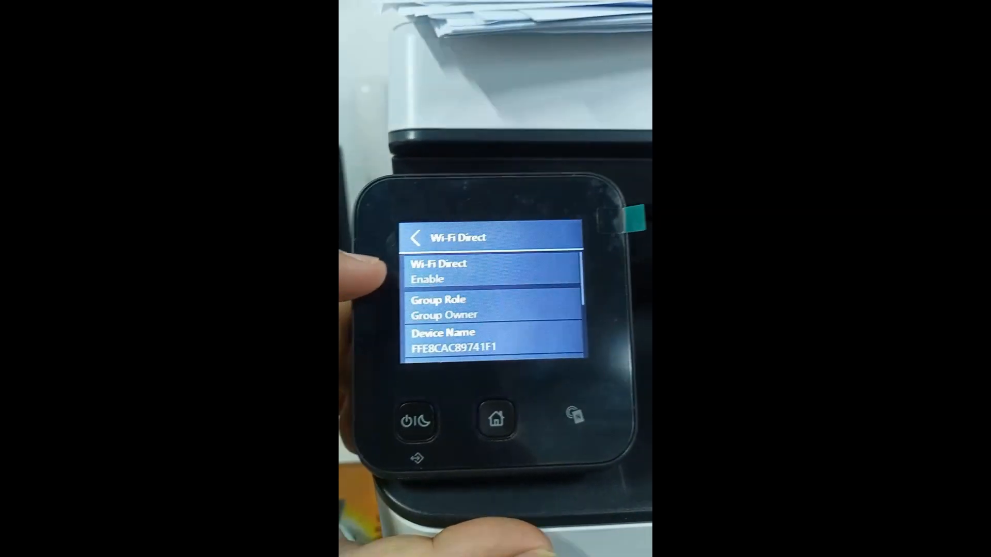
Reset the Wi-Fi Direct passphrase and dismiss the new passphrase notice.
scroll("down", 3)
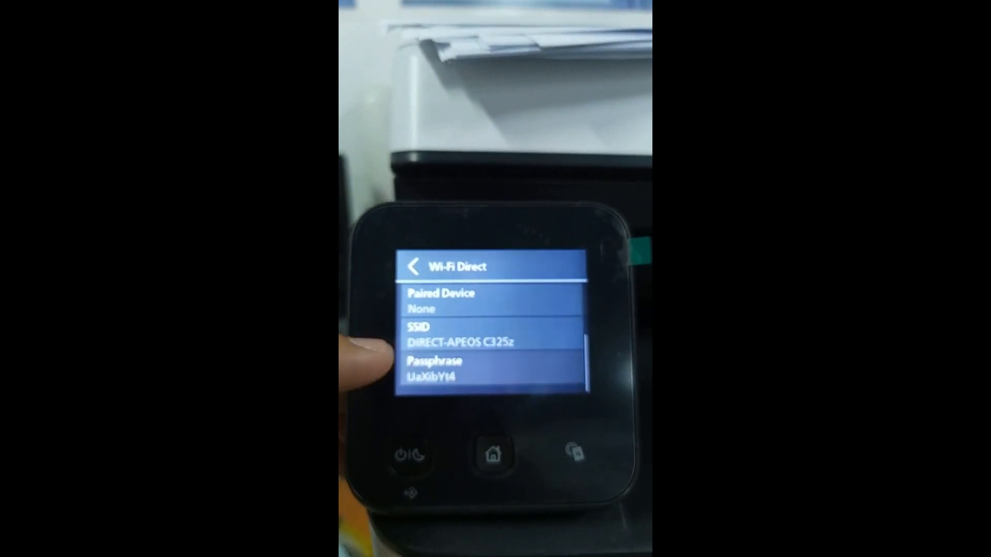
left_click(434, 366)
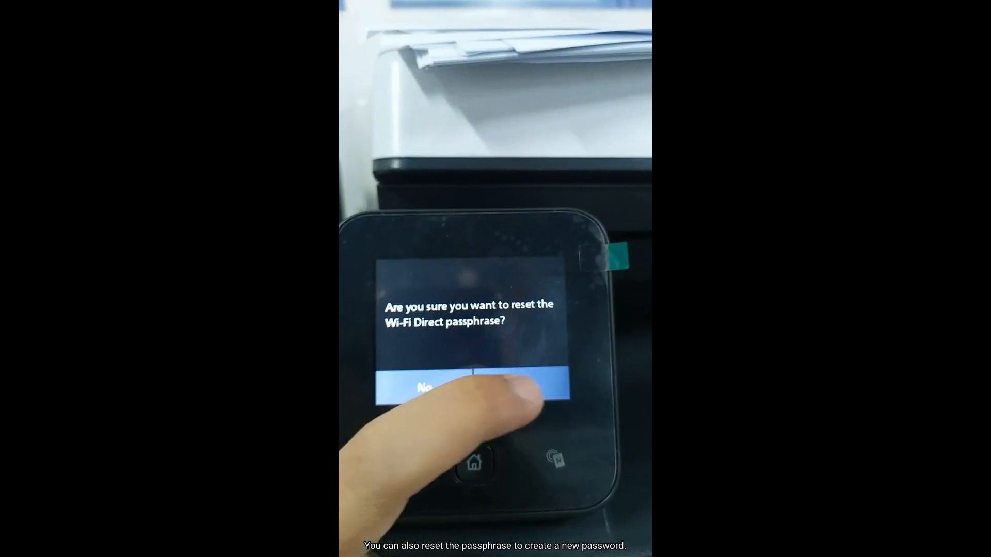
left_click(518, 383)
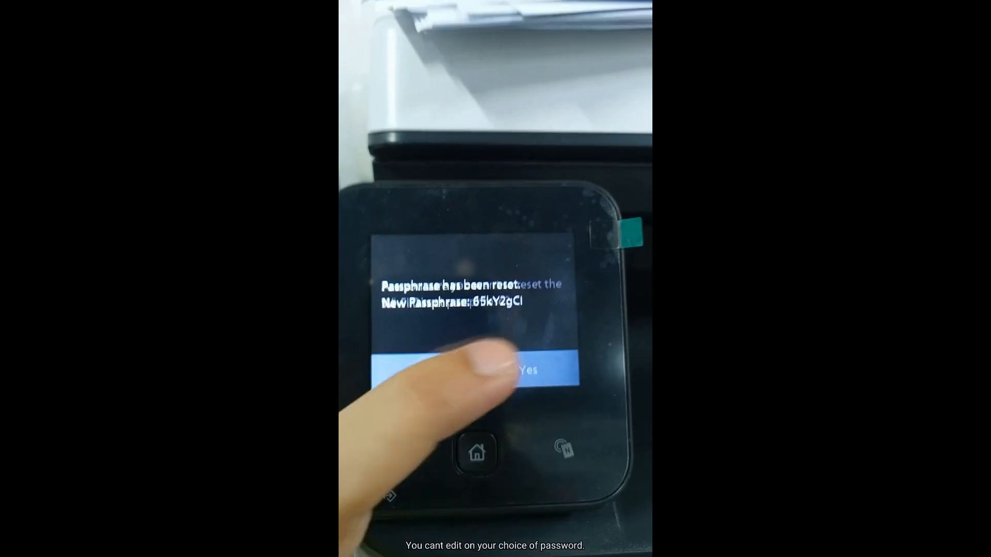
left_click(533, 370)
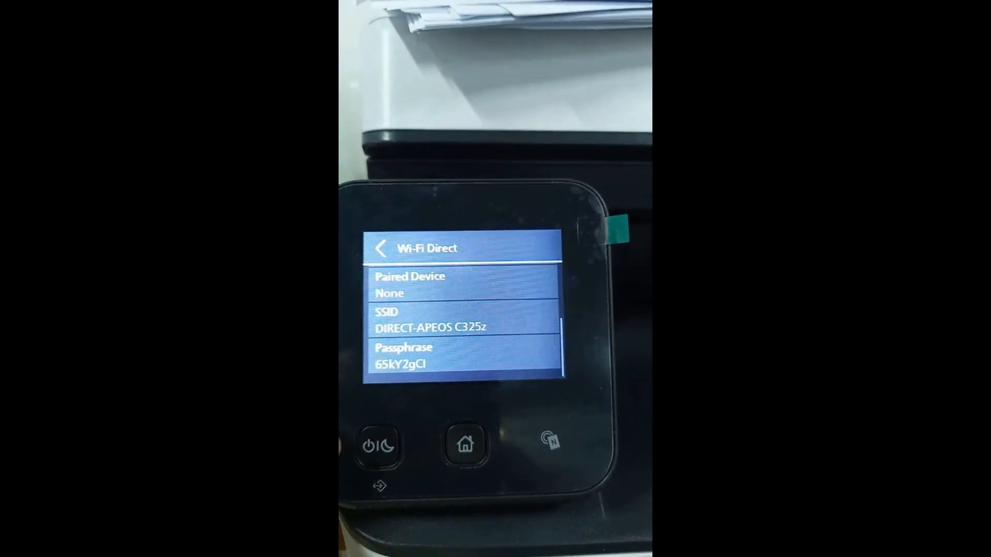
Print out the new Wi-Fi Direct passphrase.
left_click(403, 357)
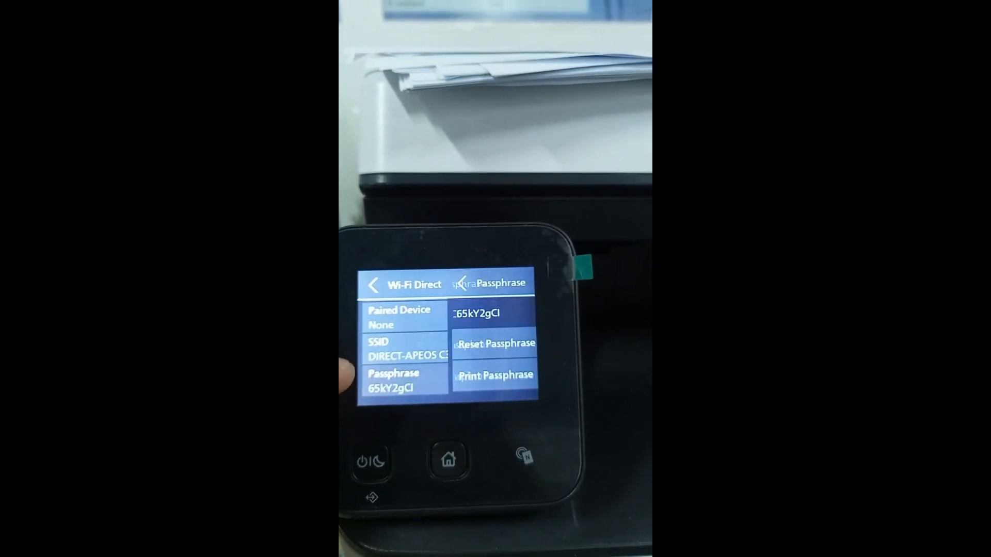
left_click(495, 374)
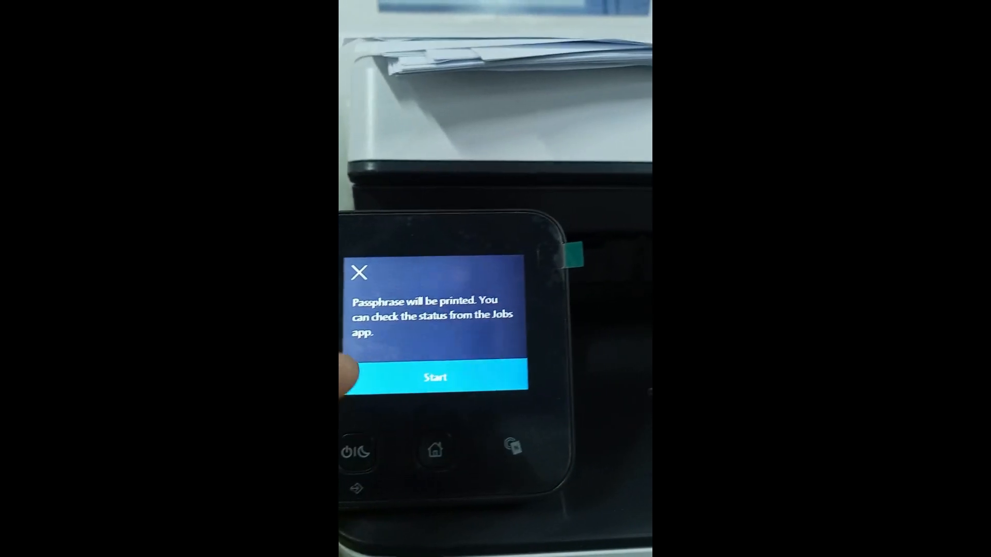
left_click(434, 377)
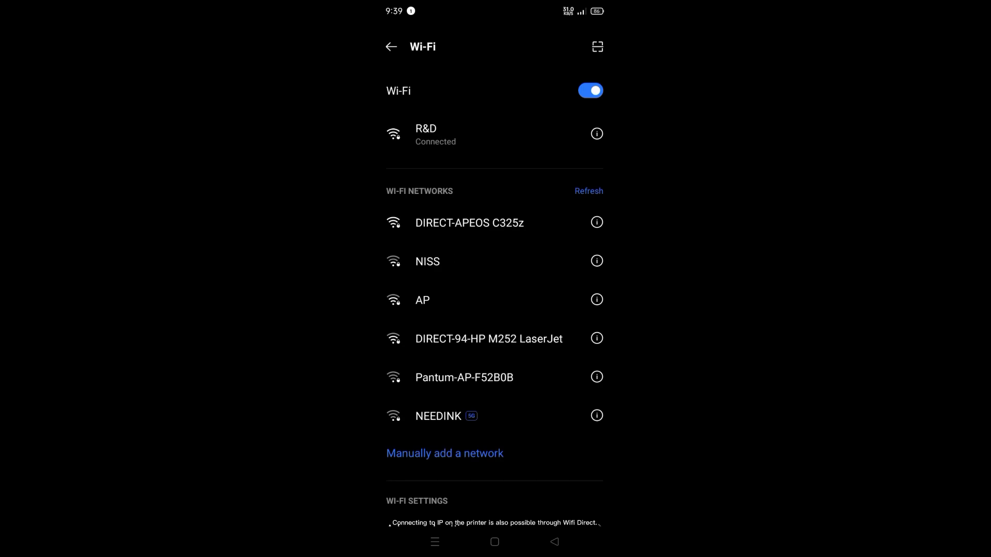
Join the DIRECT-APEOS C325z network with its passphrase, then exit Settings.
left_click(469, 222)
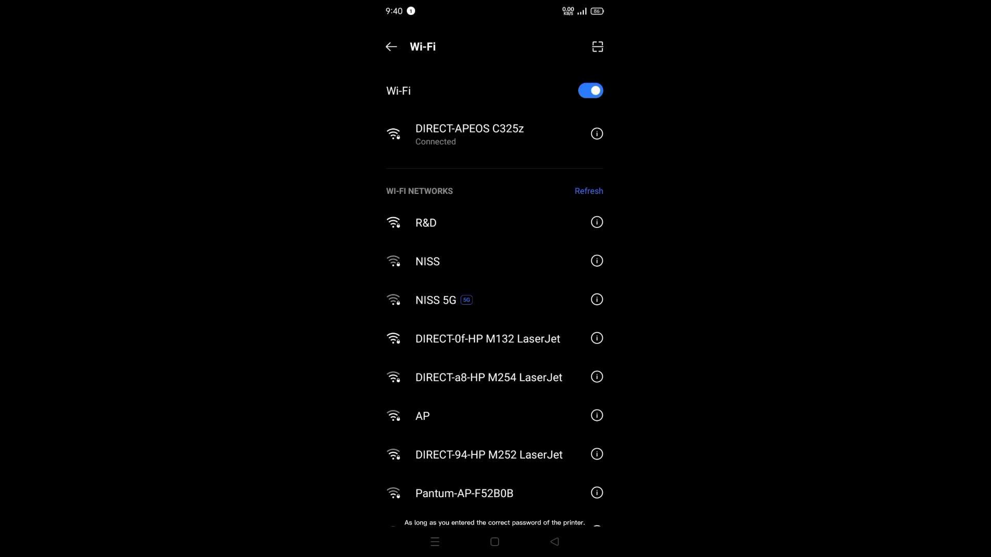
left_click(597, 133)
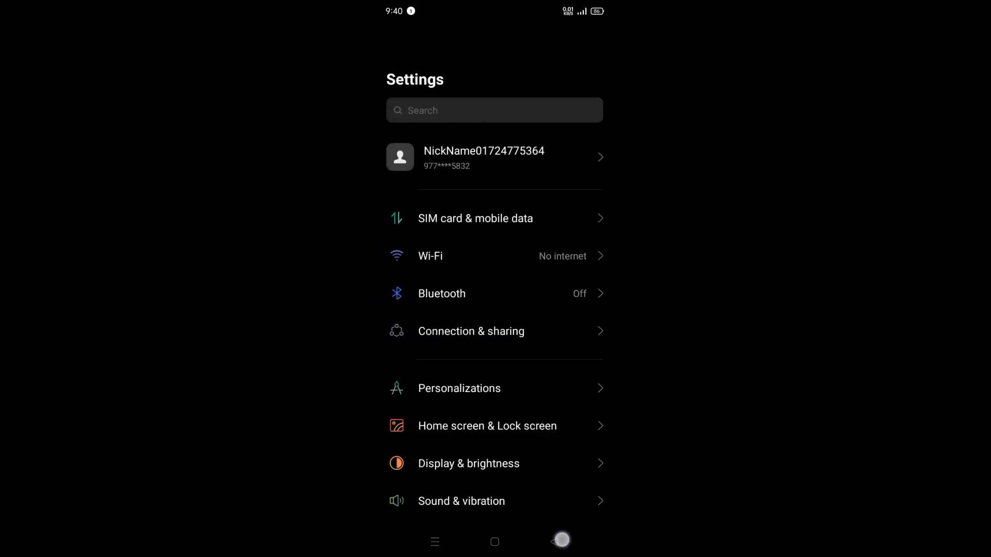
left_click(494, 542)
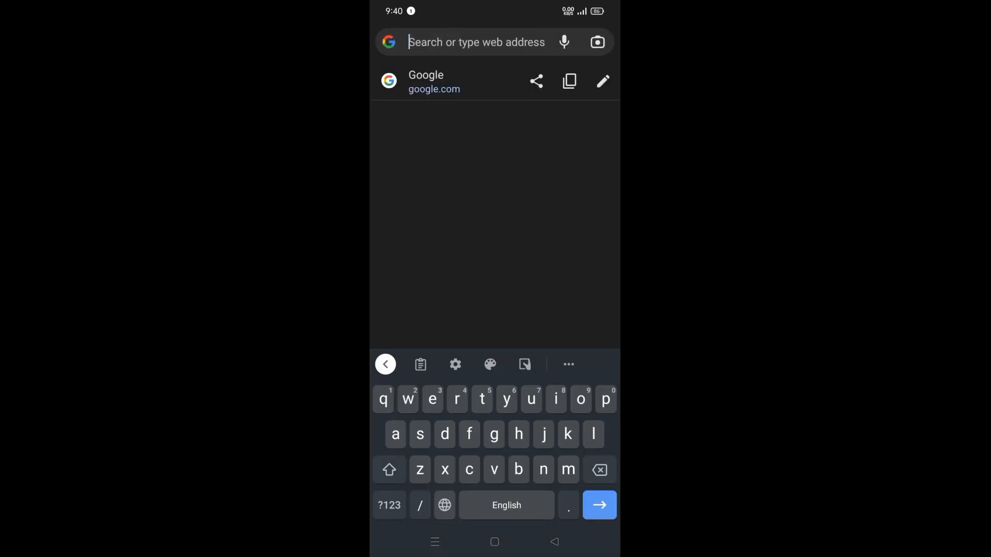
Load 192.168.0.1 in Chrome and scroll through the About and Supplies sections.
type("192.168")
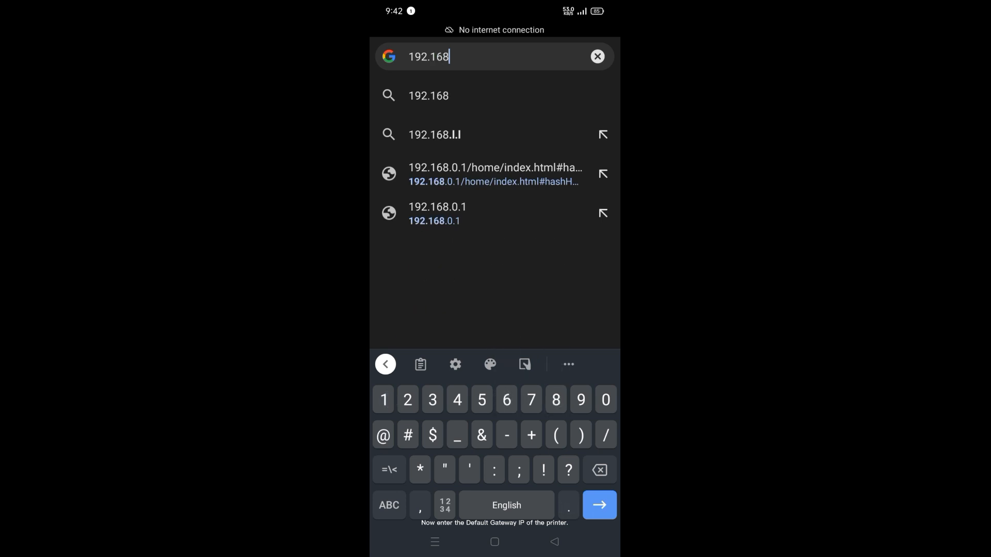
type(".0.1")
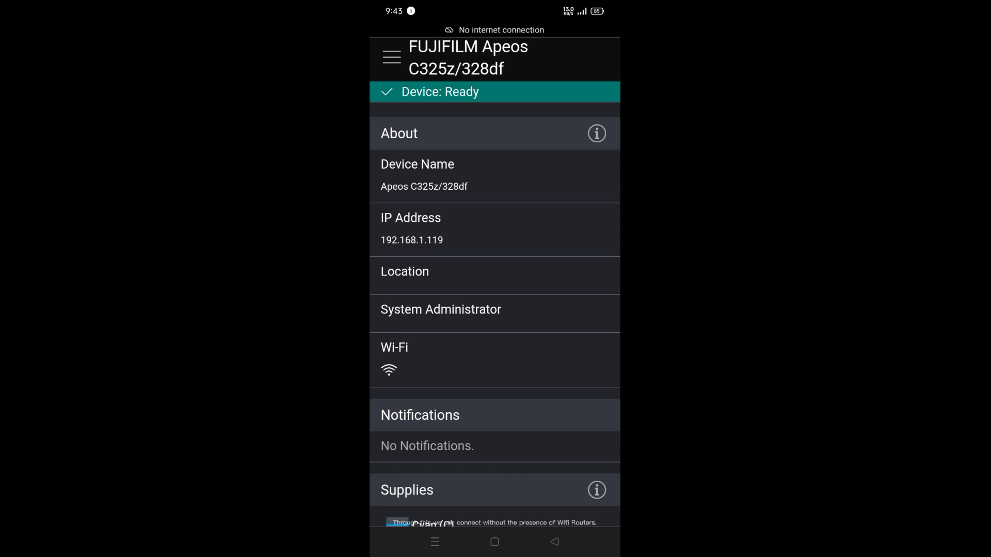
scroll("down", 3)
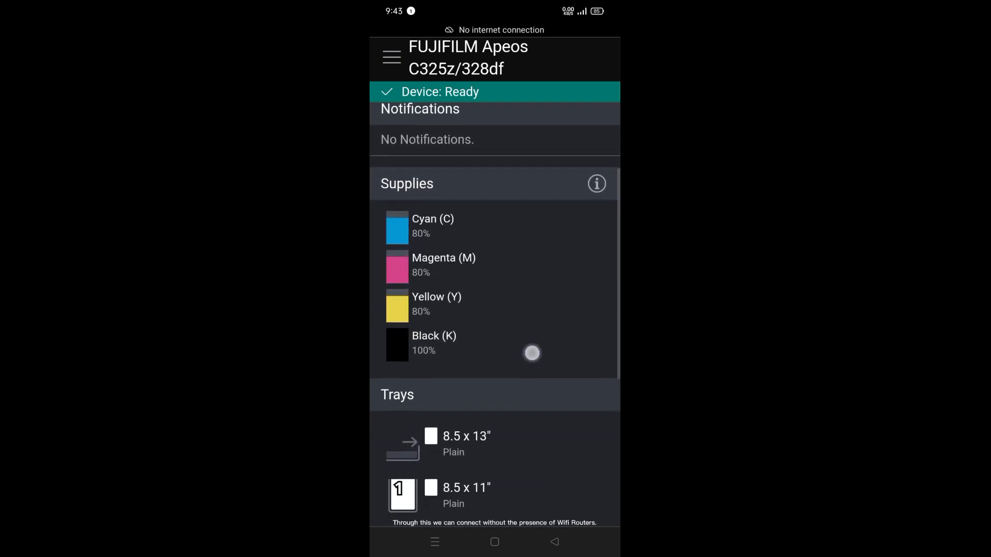
scroll("down", 3)
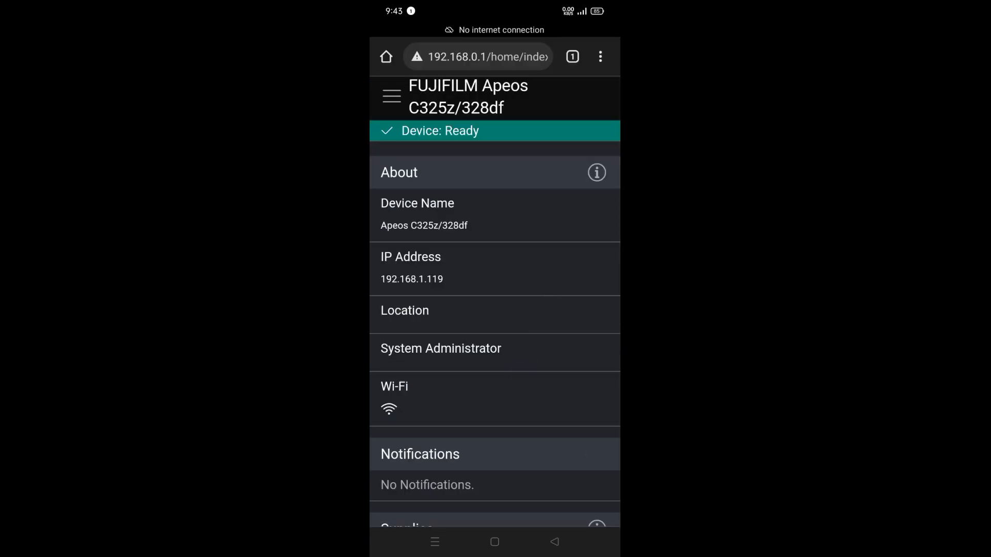
left_click(391, 97)
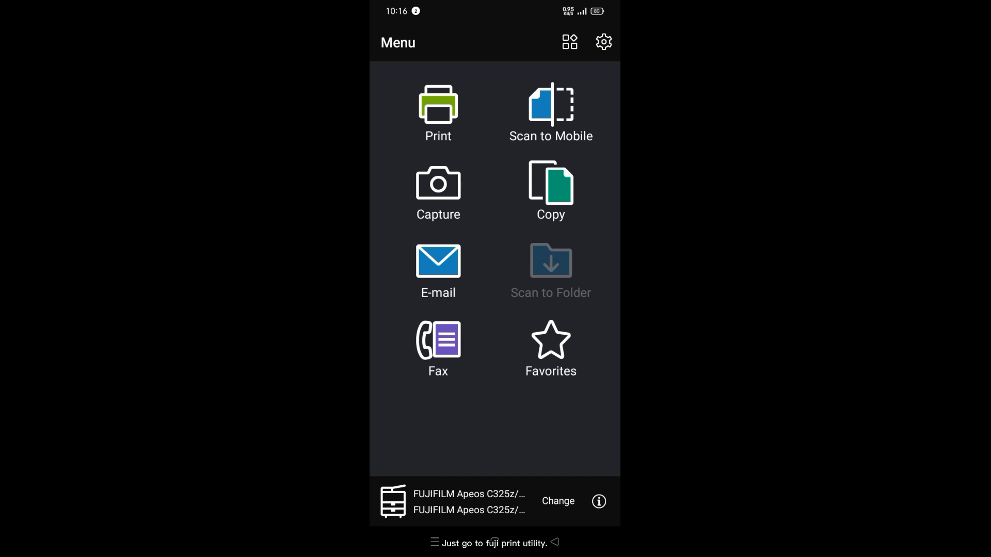
Choose to print photos and open print settings for the bicycle photo.
left_click(437, 112)
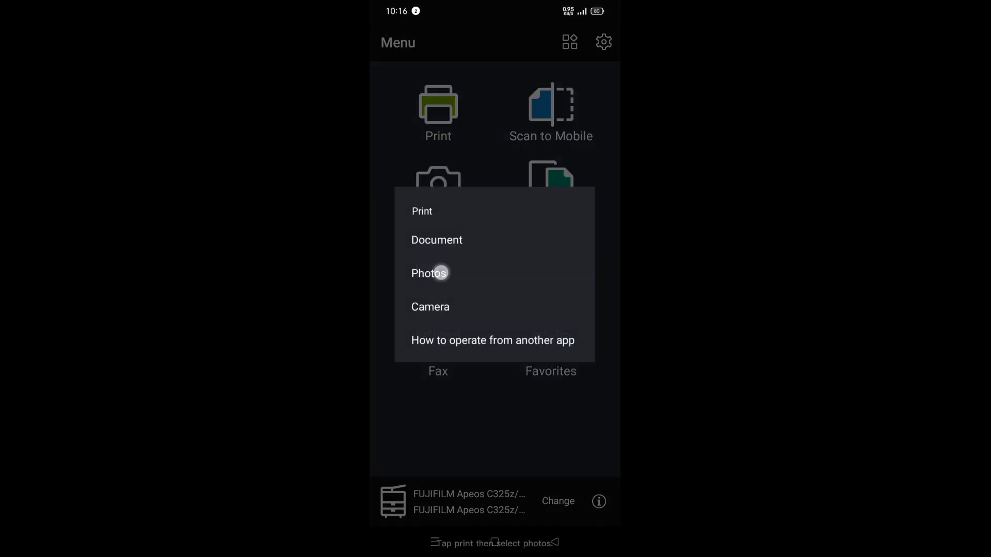
left_click(429, 273)
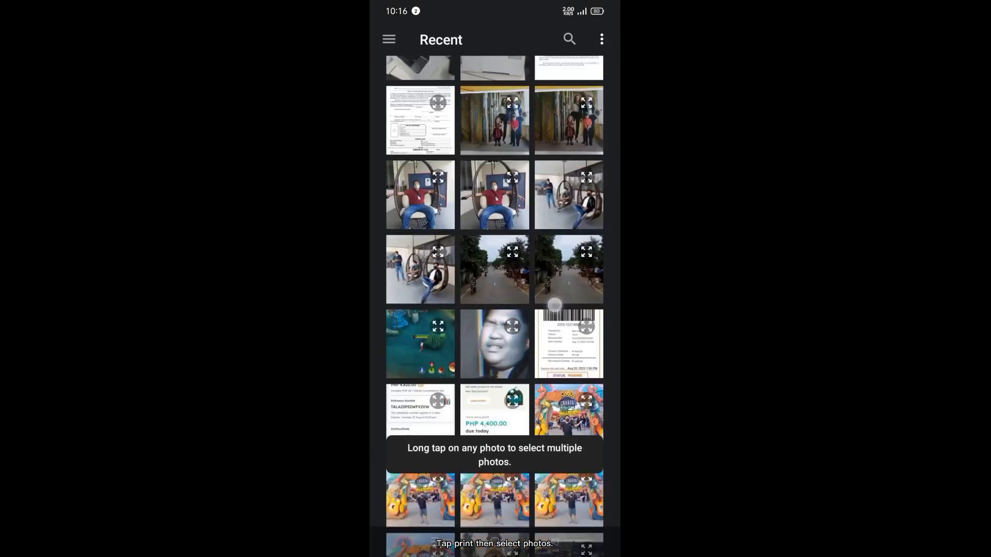
scroll("down", 3)
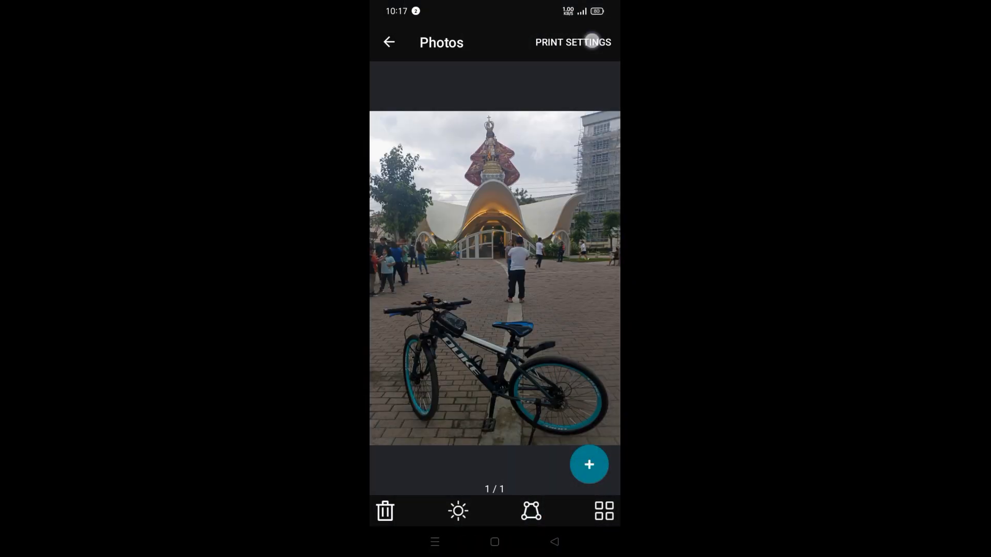
left_click(573, 42)
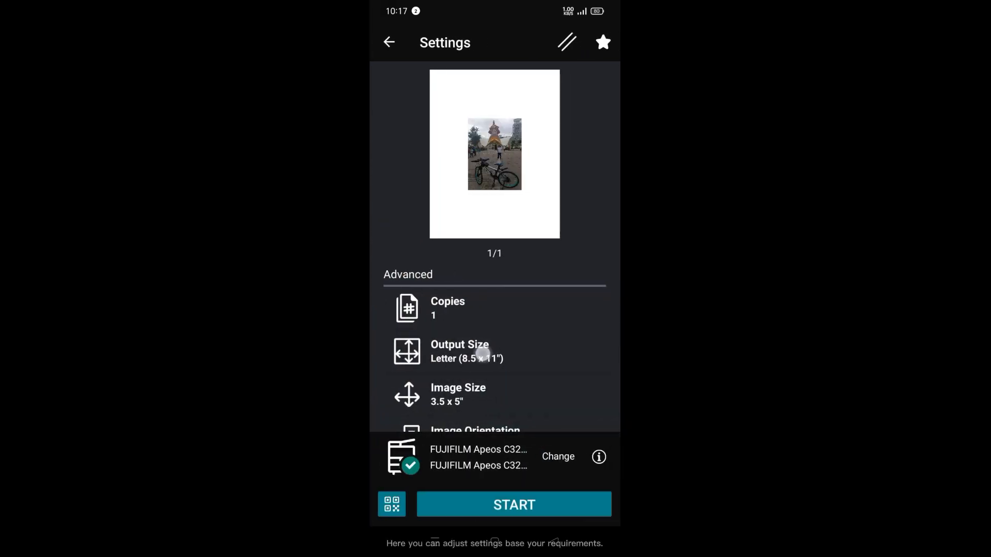
Size the photo 3.5 x 5" on Letter paper and print one copy.
left_click(458, 395)
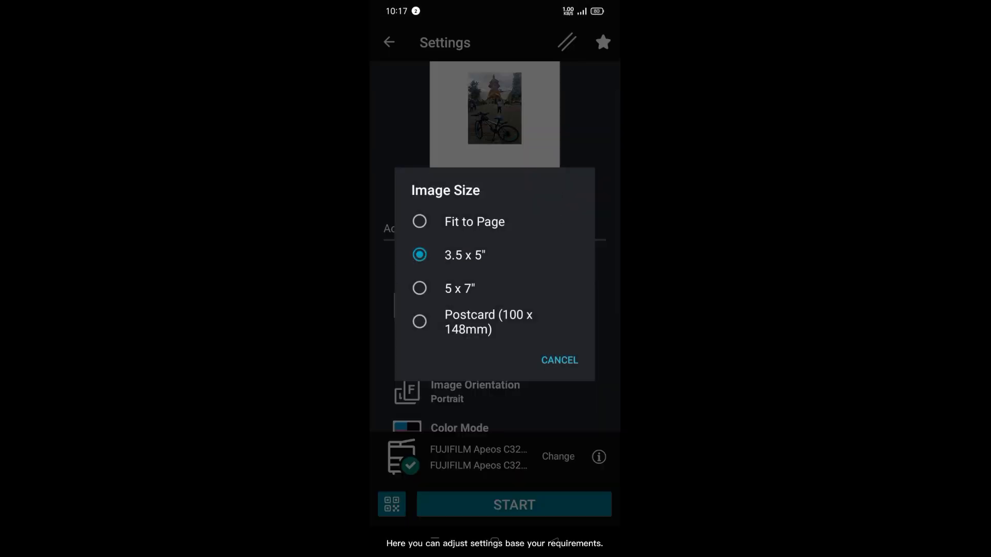
left_click(419, 222)
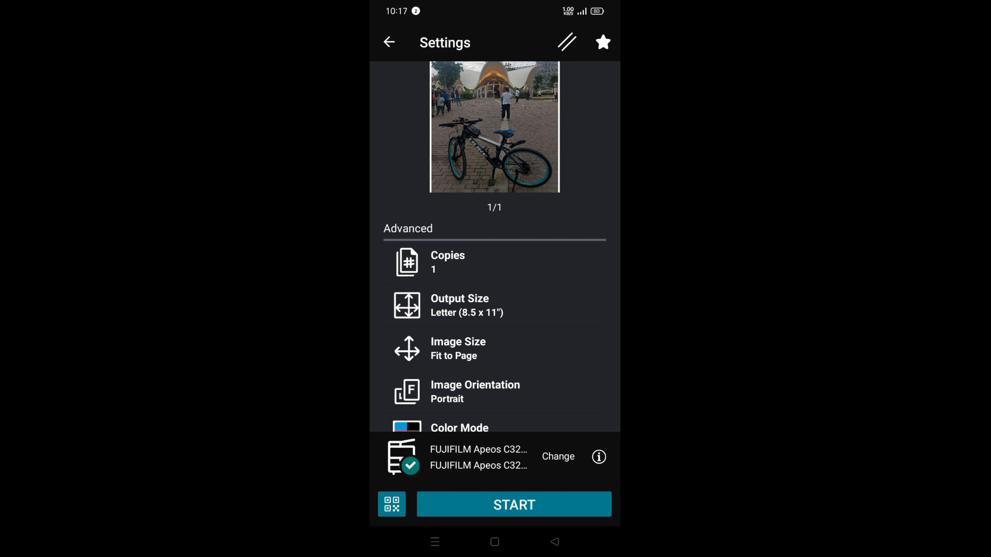
left_click(459, 348)
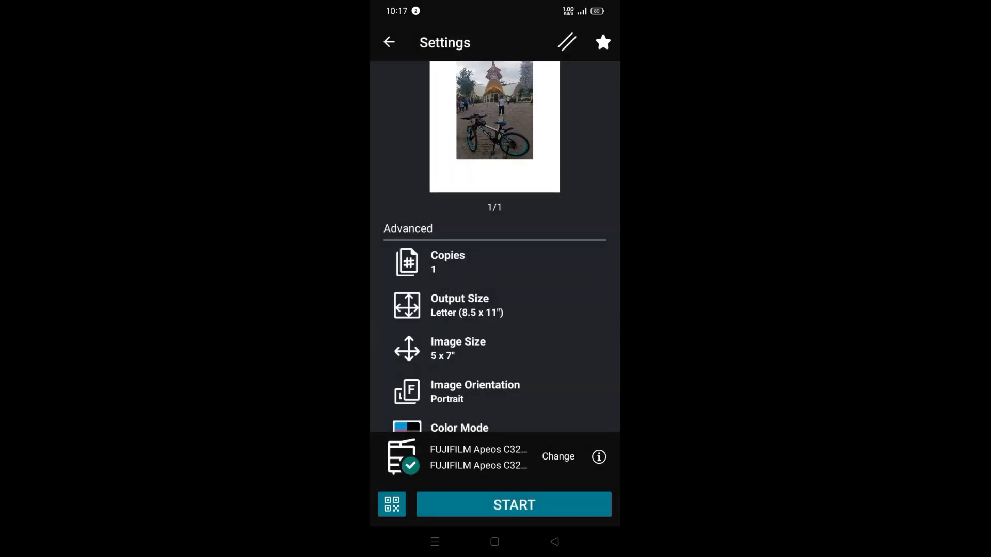
scroll("down", 3)
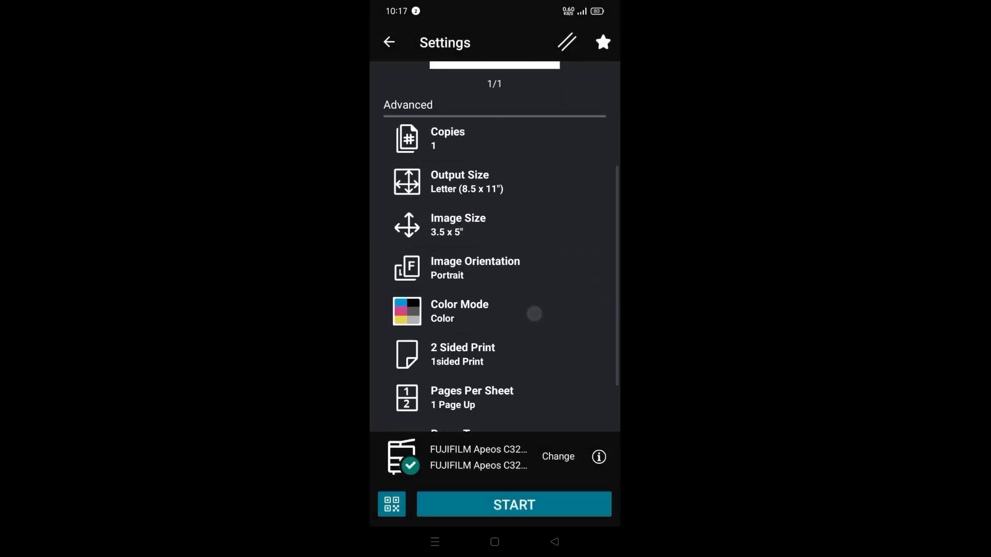
left_click(459, 310)
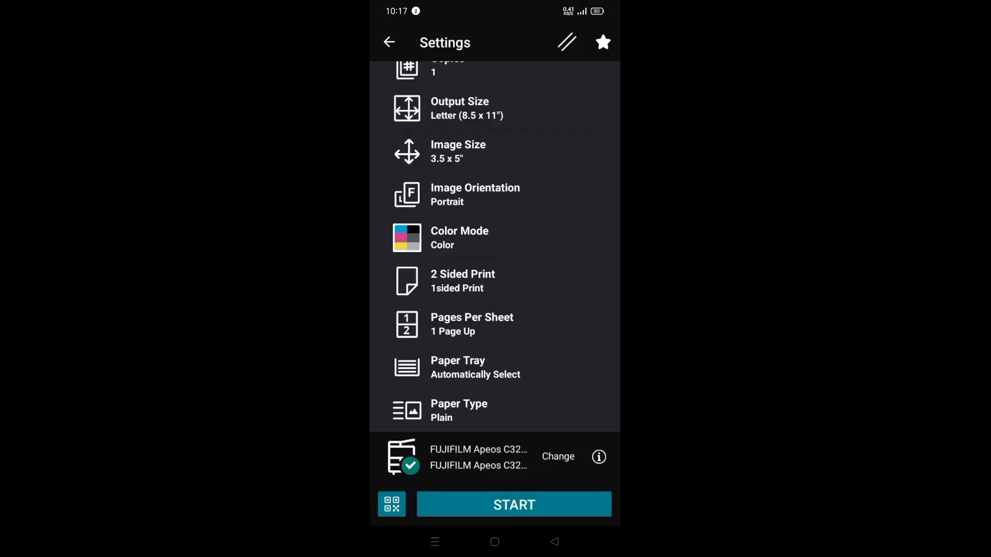
left_click(458, 367)
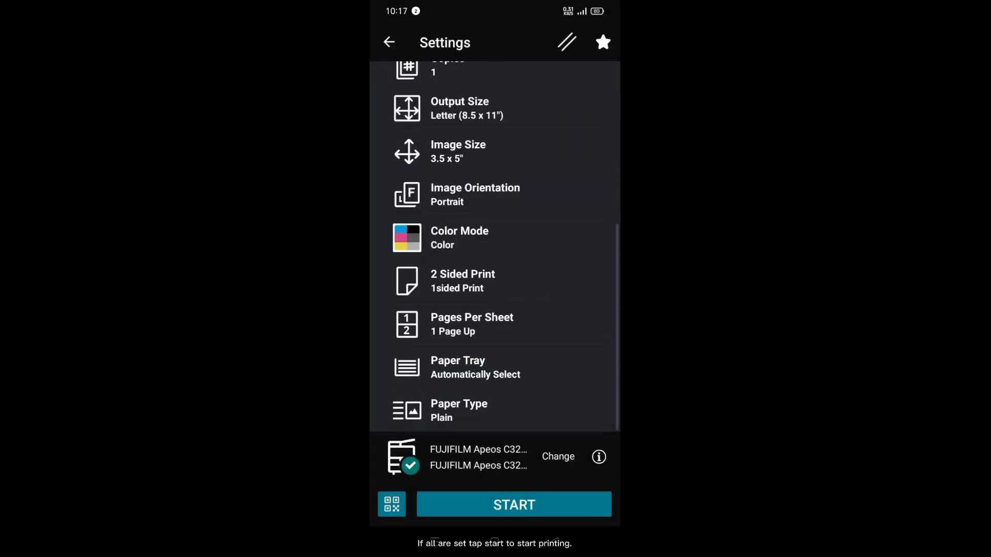
scroll("down", 3)
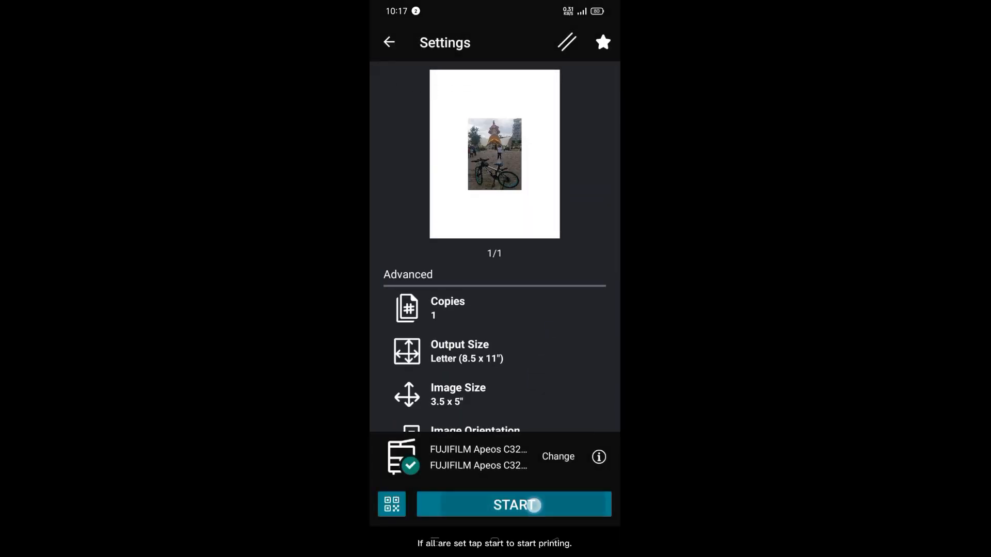
left_click(513, 505)
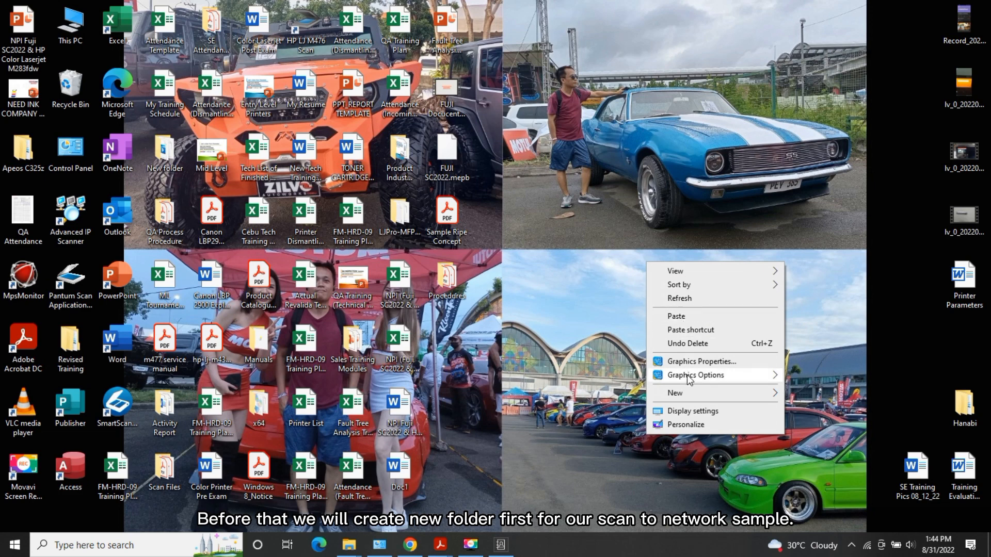
Create a Leox folder on the desktop and turn on network sharing for it.
left_click(676, 393)
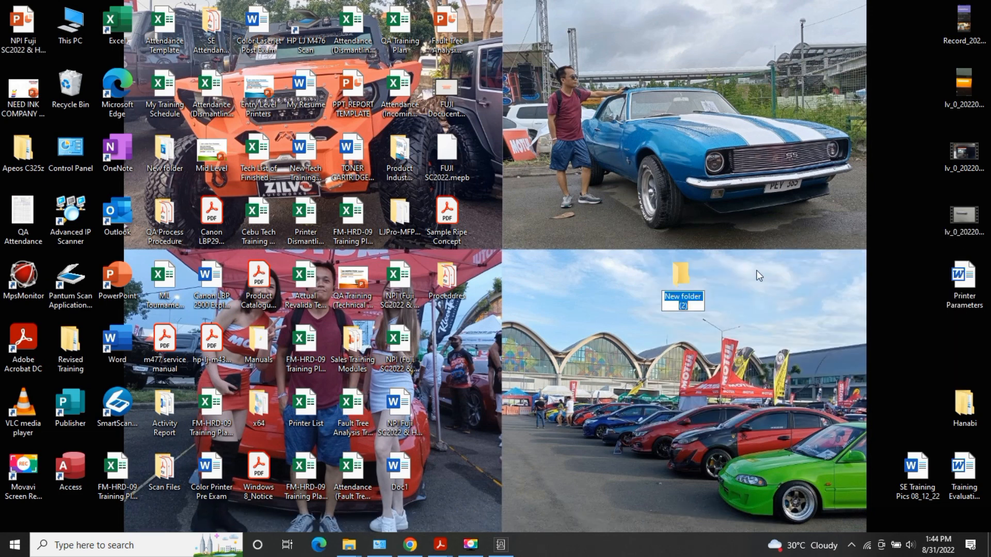
right_click(682, 295)
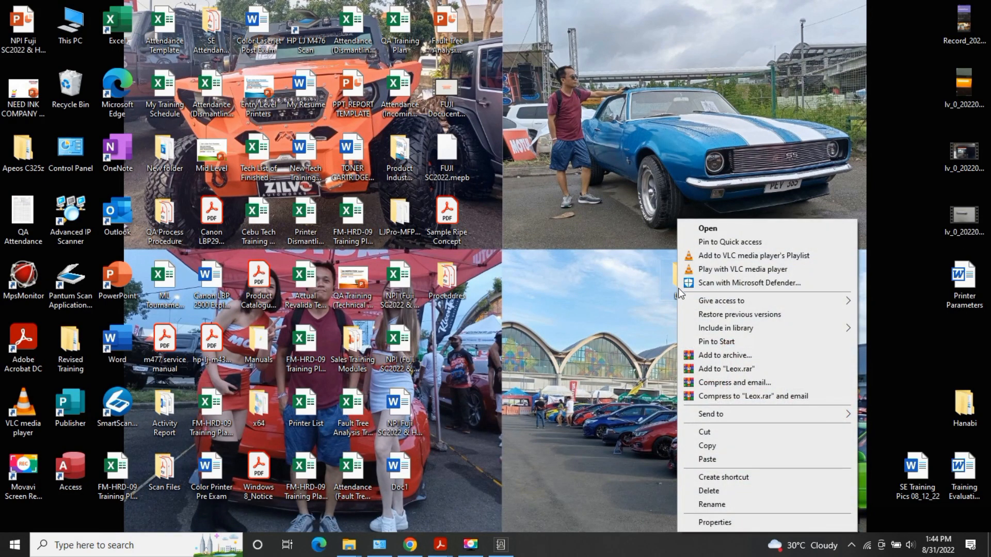
left_click(715, 522)
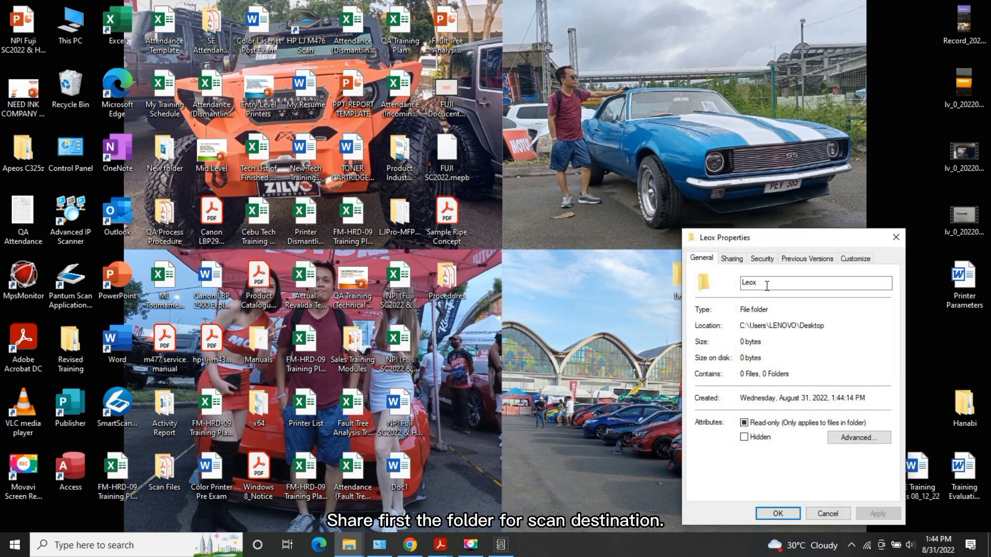
left_click(731, 259)
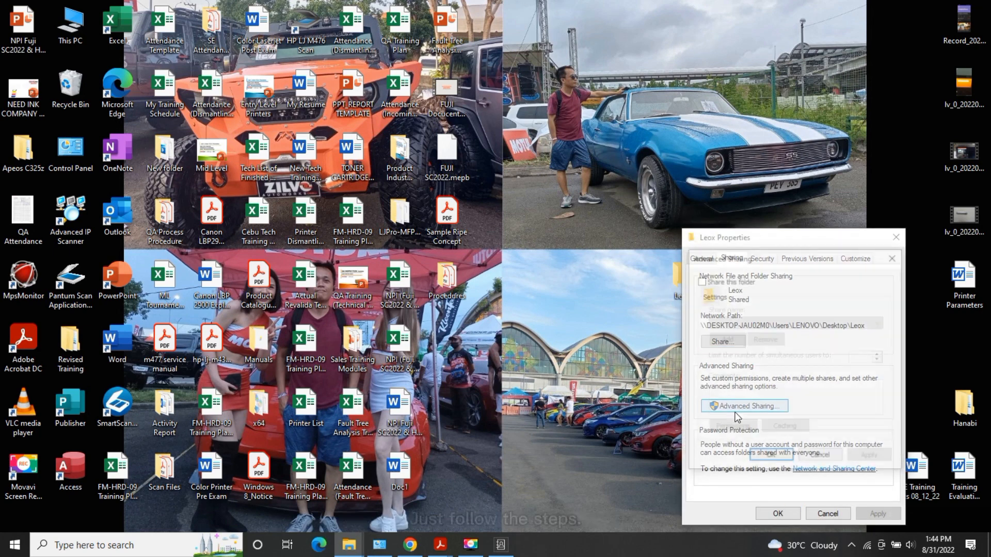
left_click(744, 406)
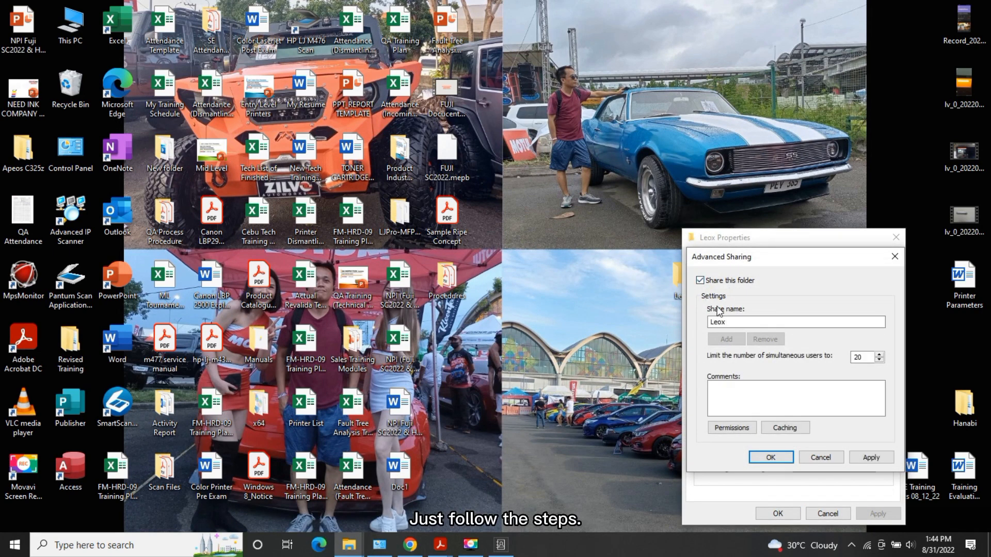
left_click(731, 428)
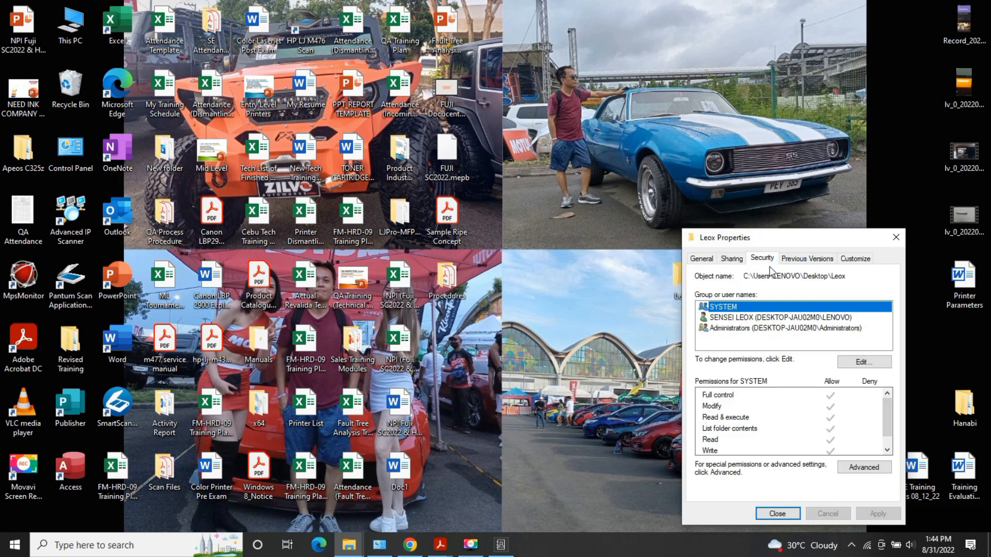
mouse_move(864, 361)
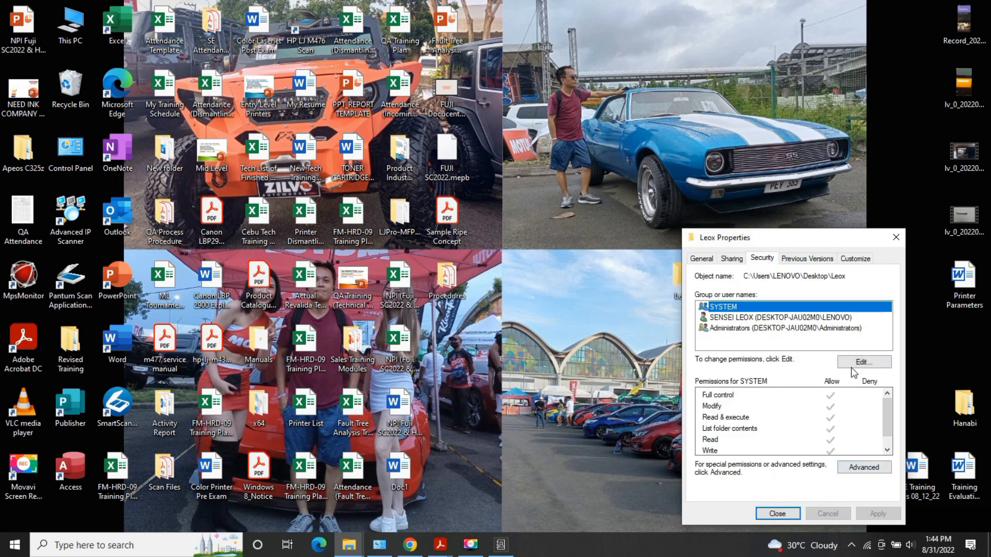
Add Everyone to the Leox folder's permissions with Full control.
left_click(863, 361)
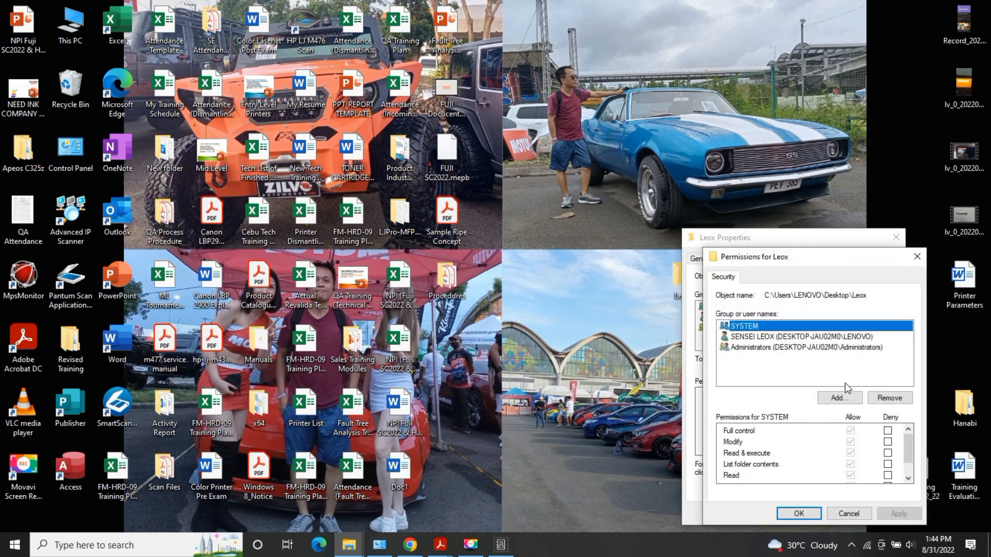
left_click(839, 397)
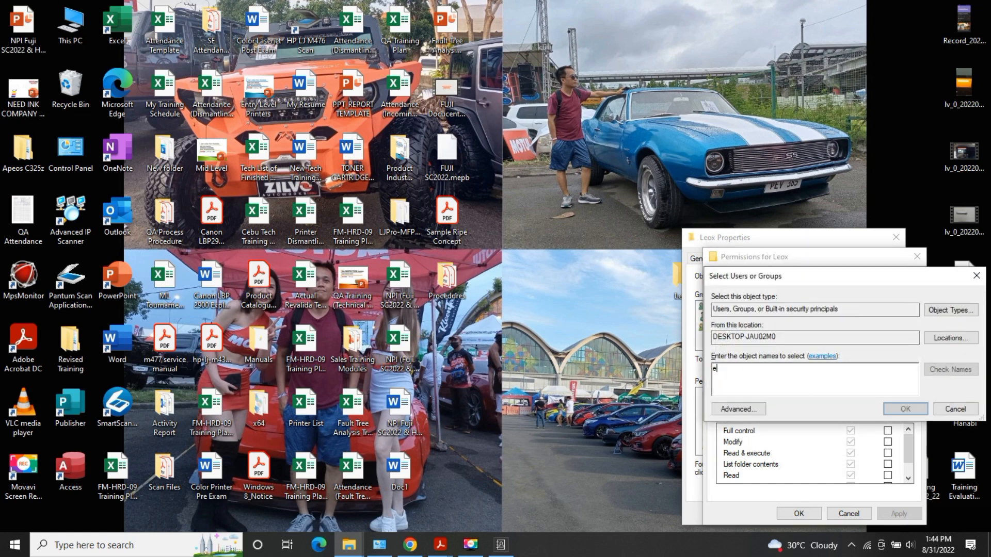
type("veryone")
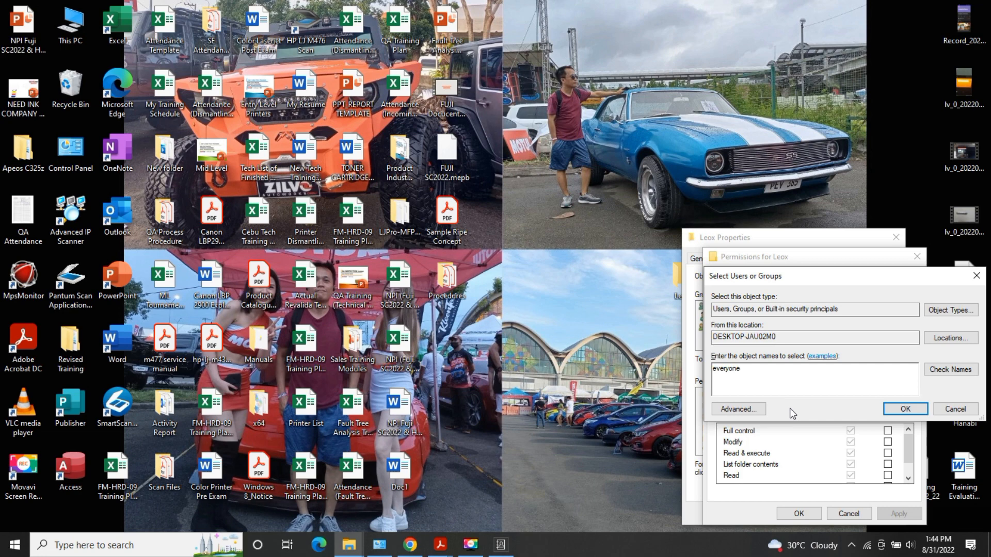
left_click(904, 409)
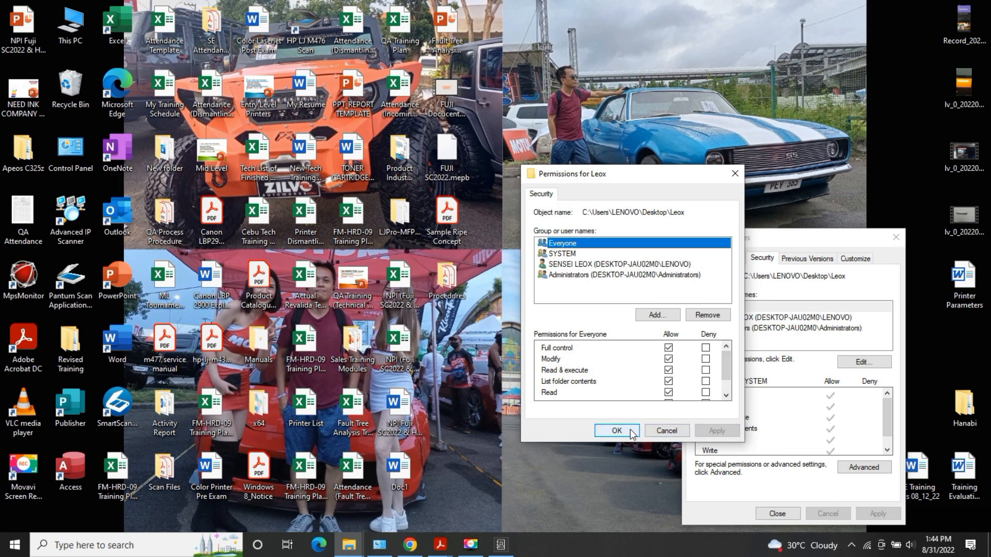
left_click(614, 431)
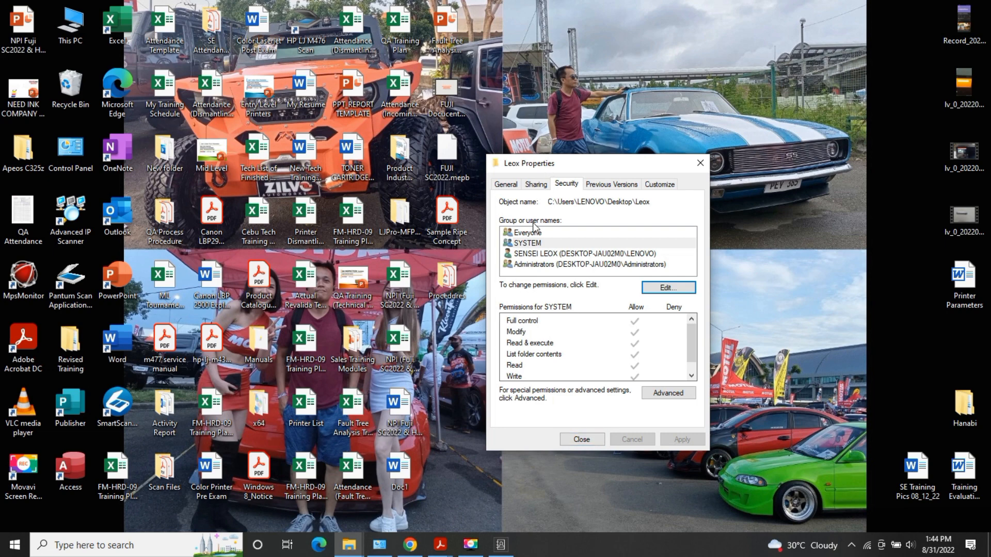
left_click(580, 439)
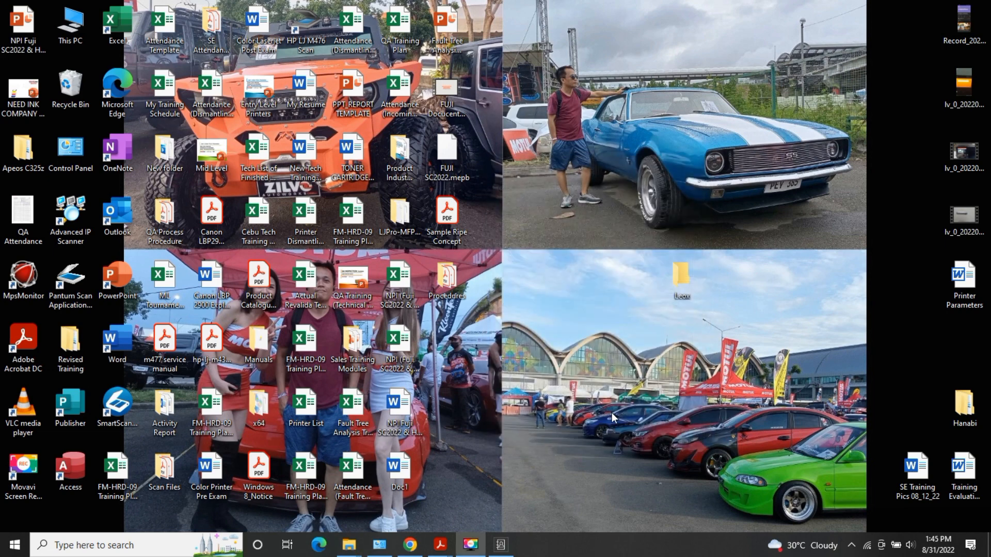
Reopen the Leox folder properties to confirm it is shared.
double_click(681, 275)
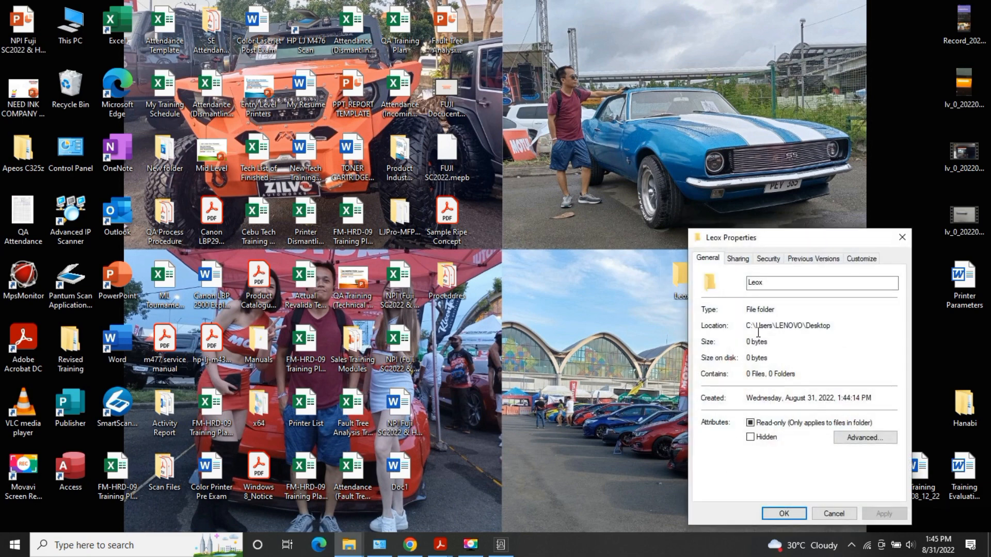
left_click(737, 259)
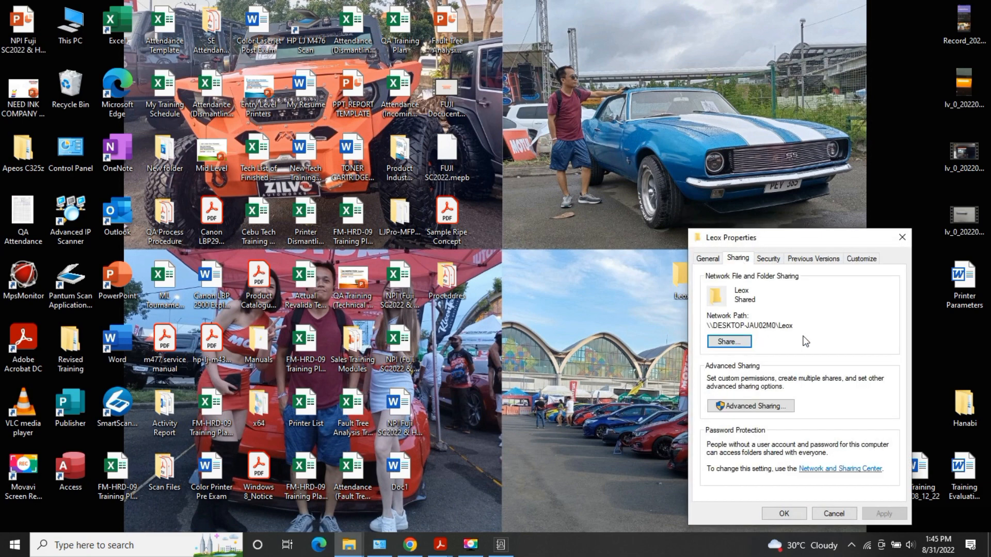
mouse_move(754, 289)
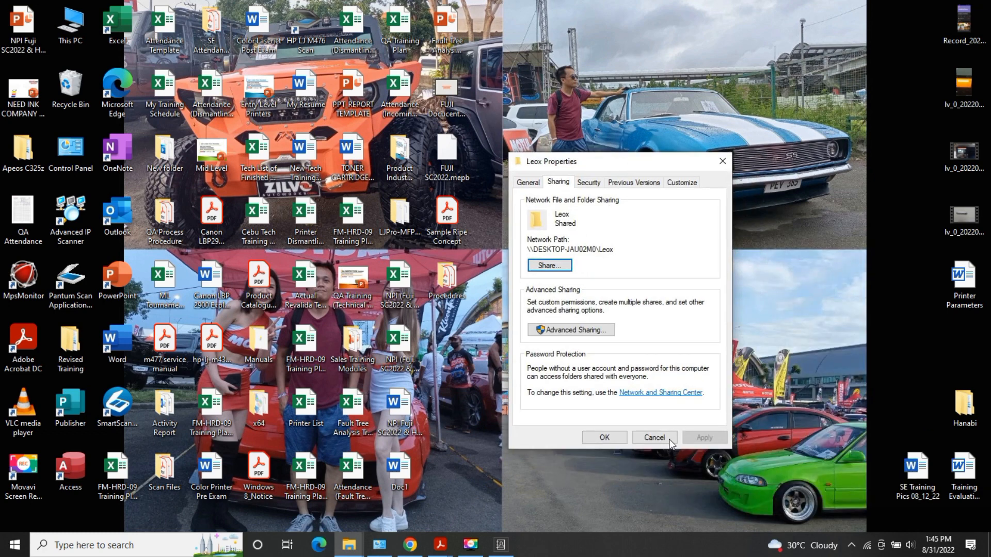
left_click(653, 437)
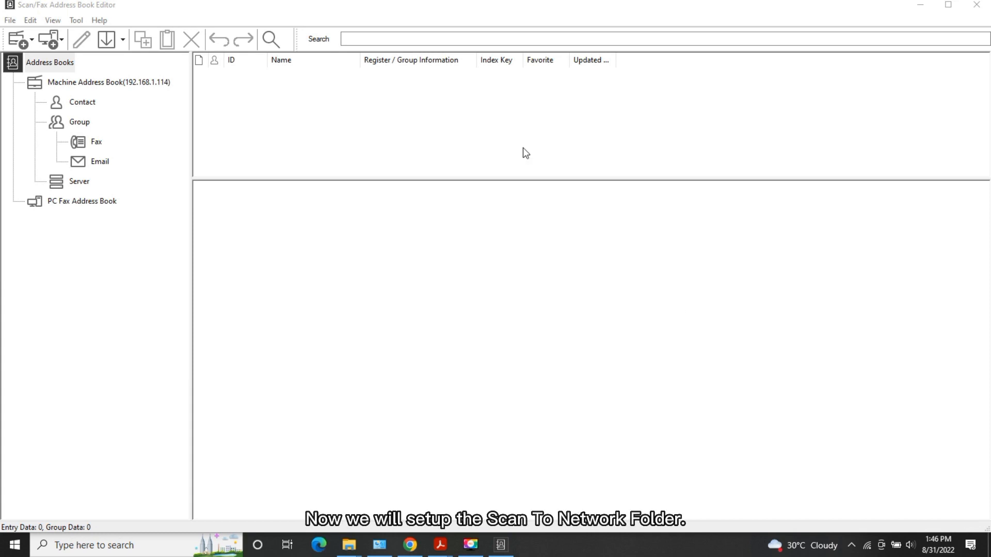
mouse_move(240, 106)
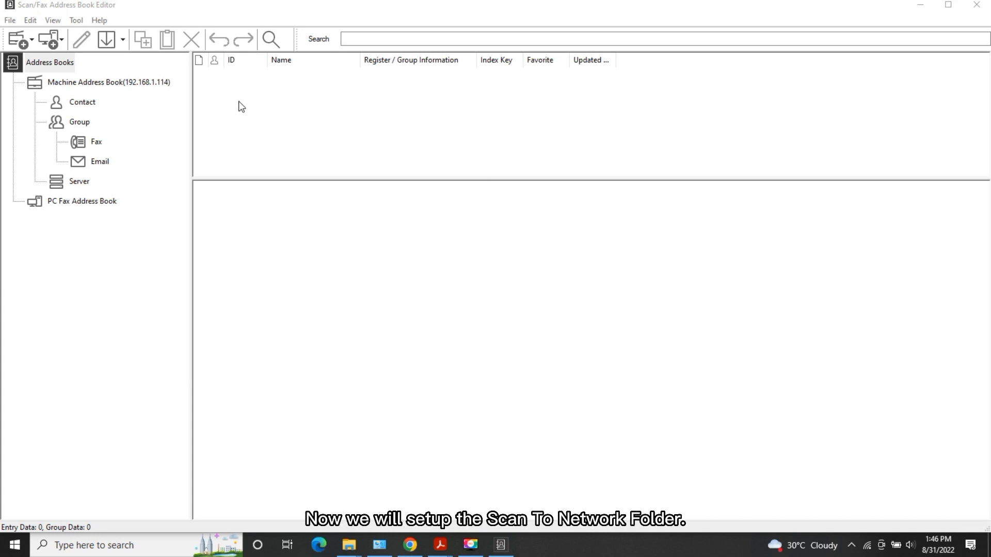
Create a new server entry named Leox with SMB address 192.168.1.106.
right_click(240, 106)
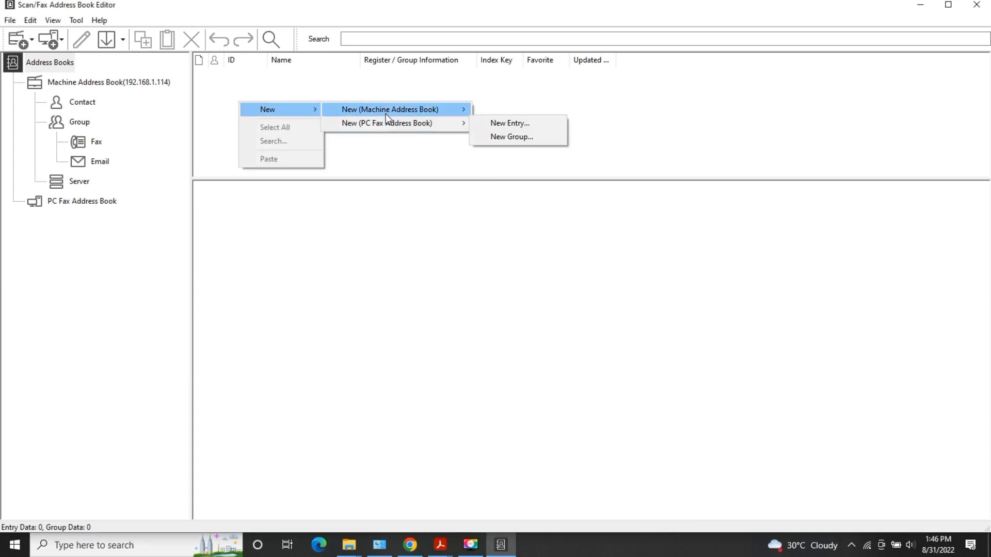
mouse_move(500, 137)
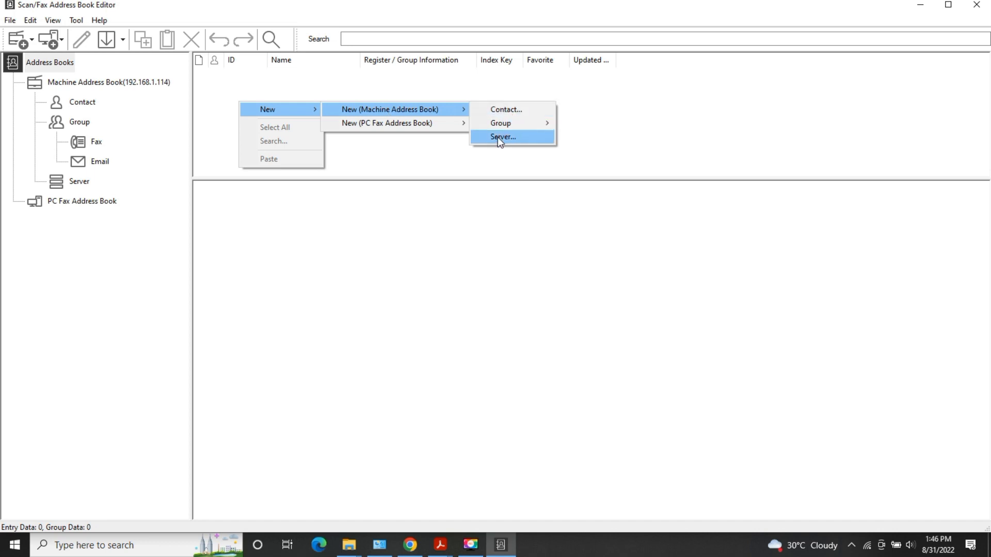
left_click(502, 137)
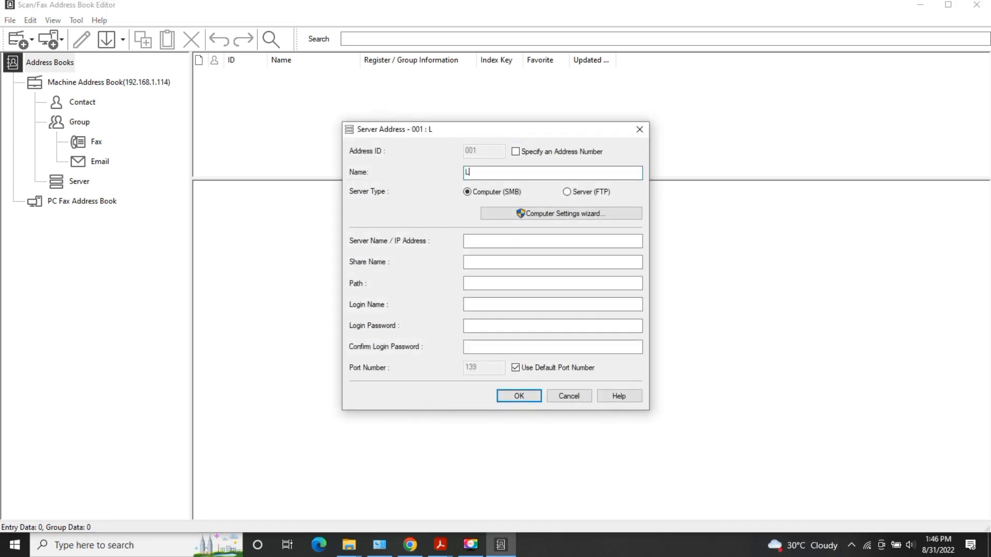
type("eox")
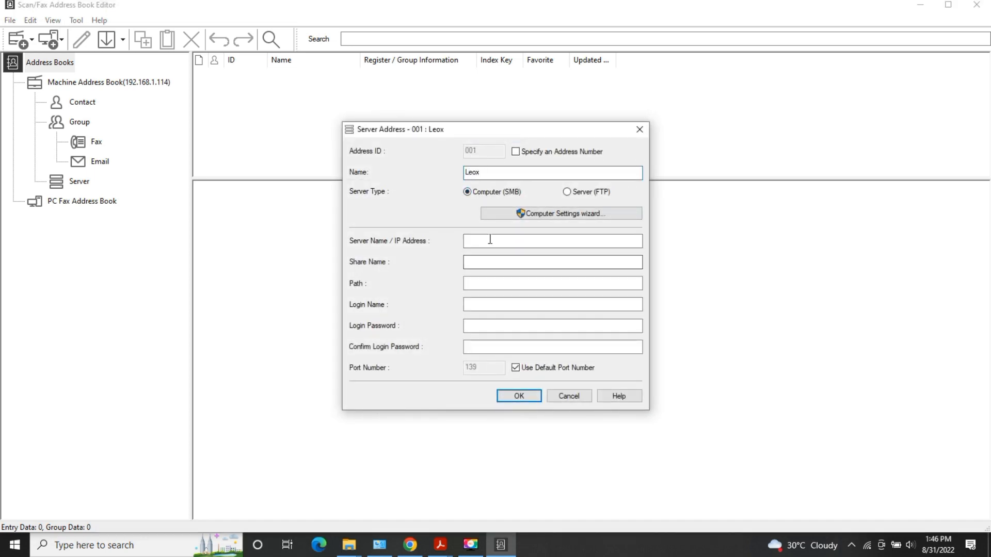
type("192.168.1.106")
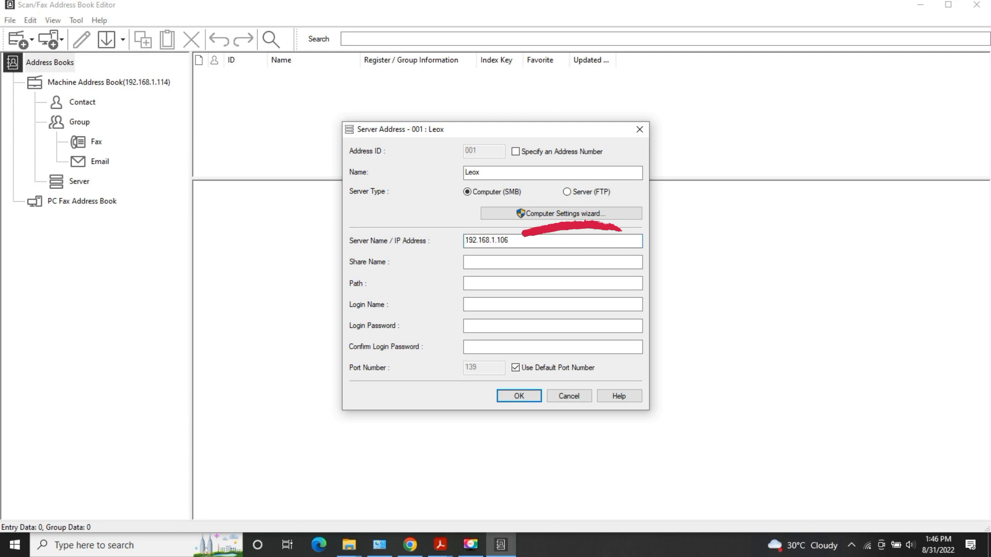
Set share name and login name to Leox and enter the password.
type("Leox")
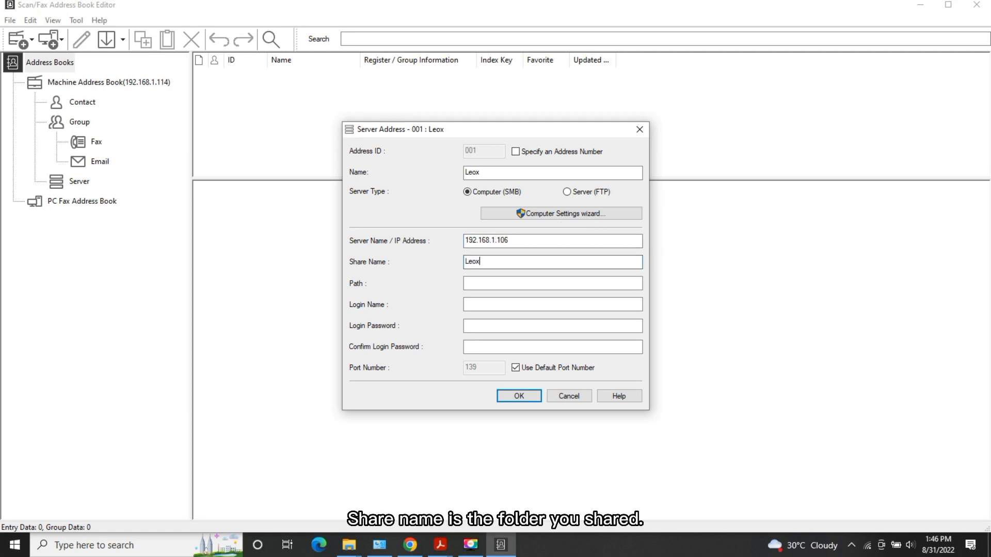
left_click(551, 304)
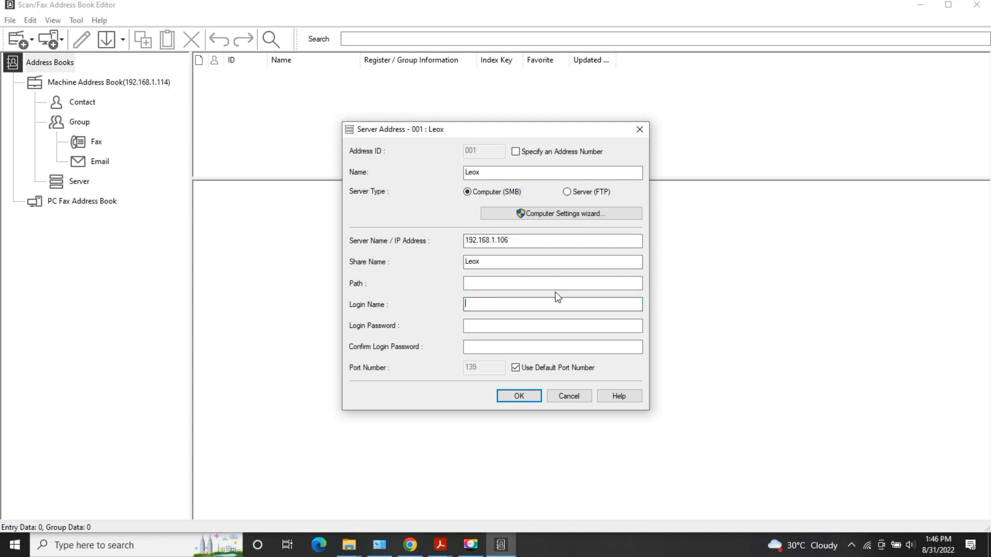
type("Leox")
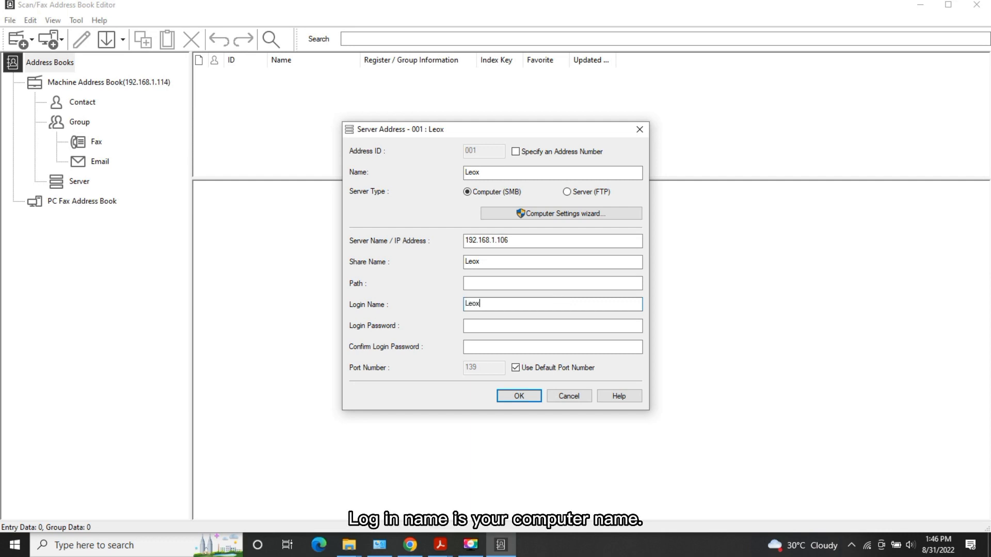
type("•••")
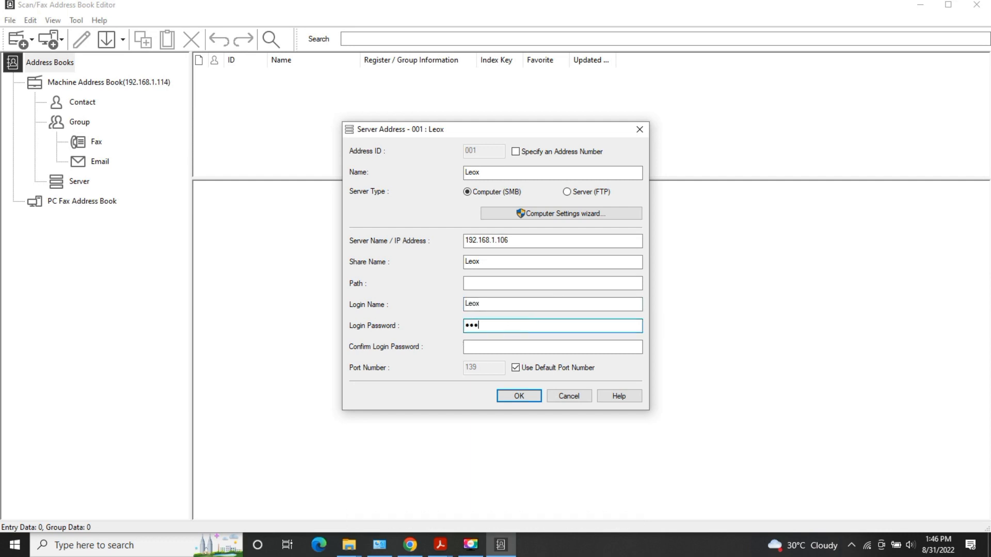
type("•")
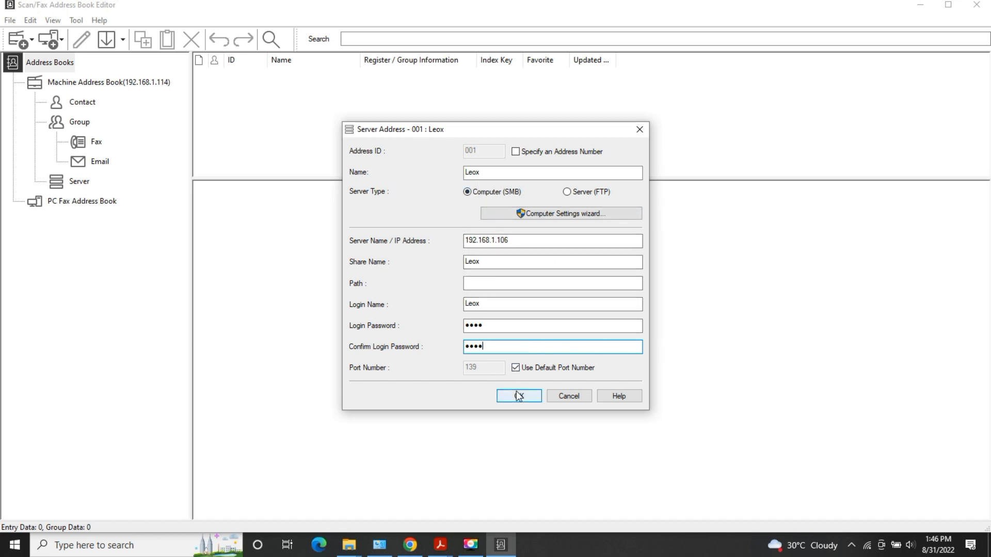
Confirm the Leox entry, Save All to the printer, and open the Leox folder.
left_click(518, 397)
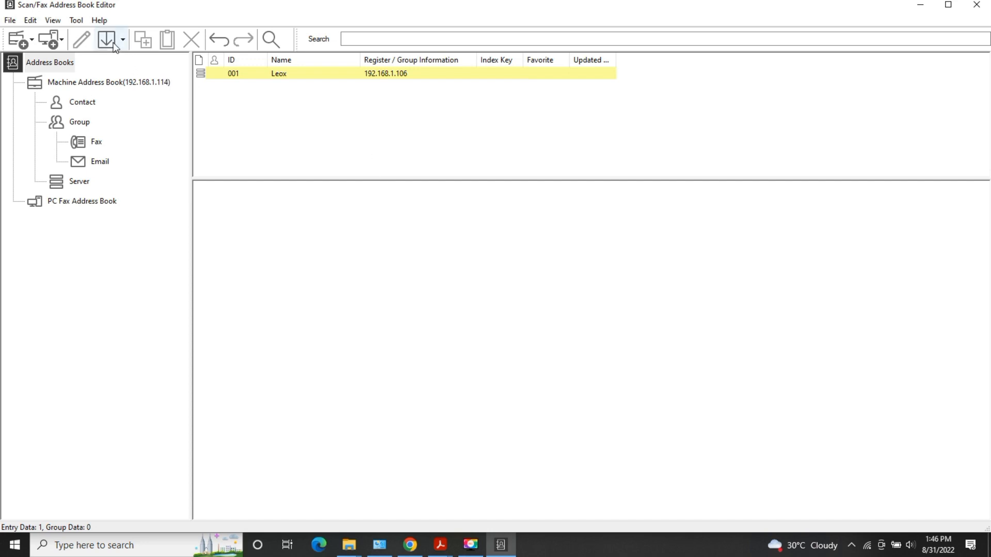
left_click(106, 39)
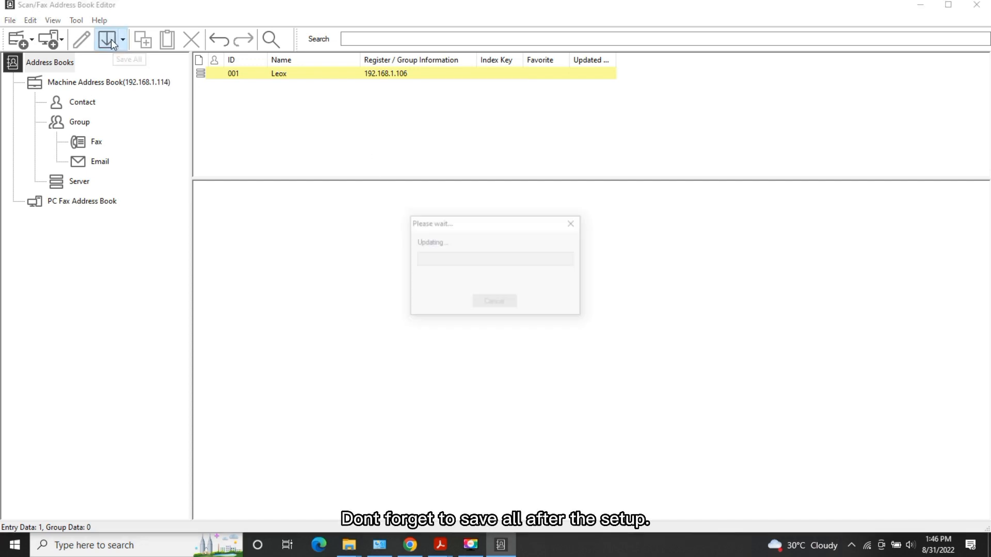
left_click(106, 39)
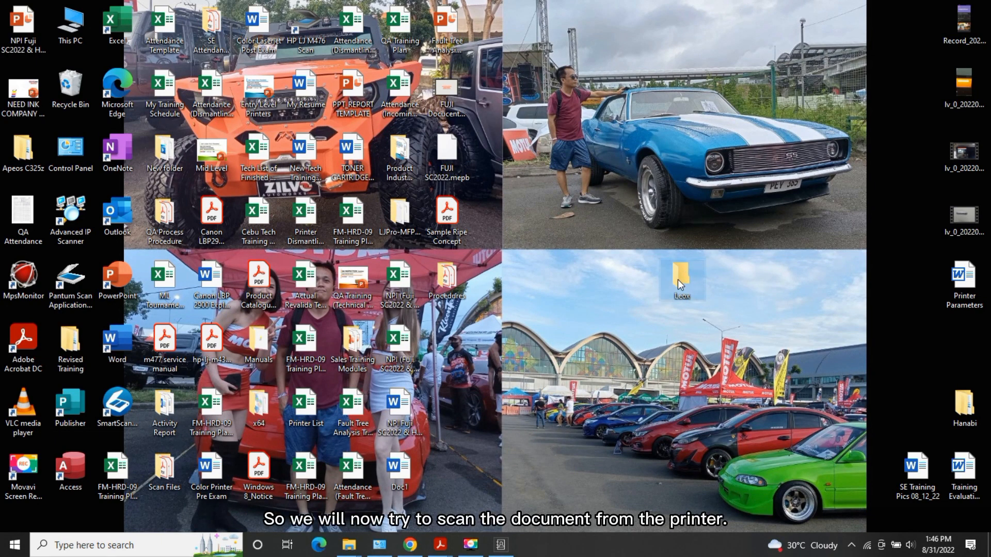
double_click(682, 276)
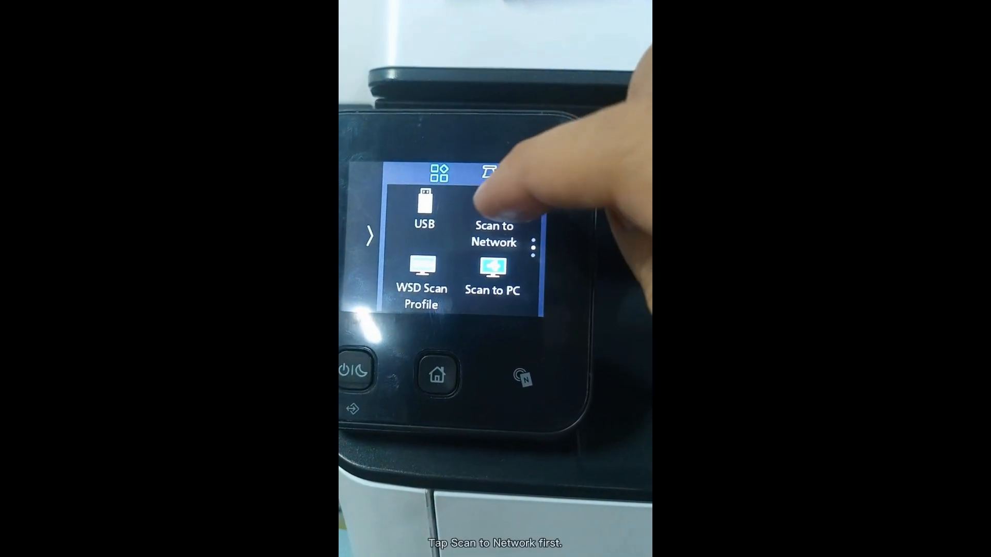
Review Scan to Network options: destination 192.168.1.106, output colour, 200 dpi, A4 original size.
left_click(494, 233)
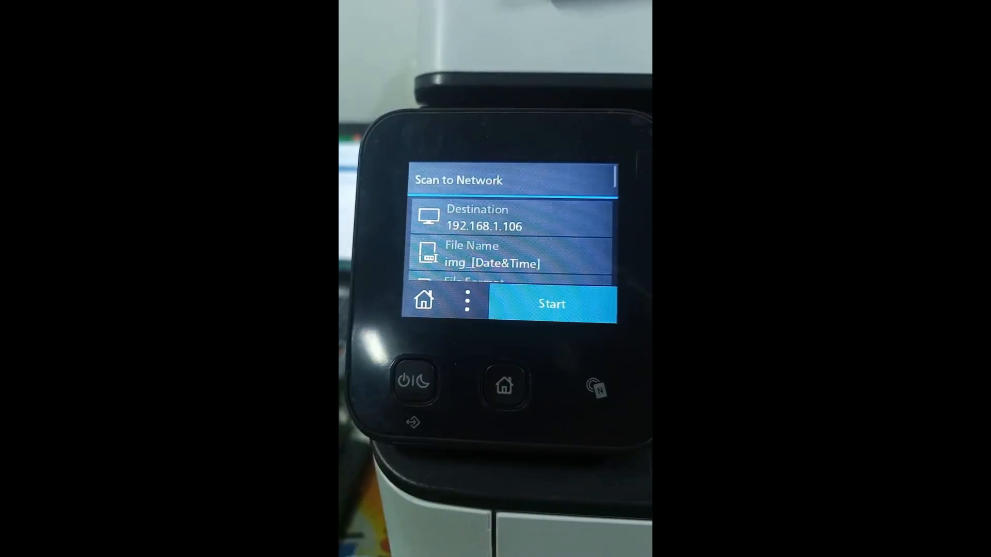
left_click(492, 254)
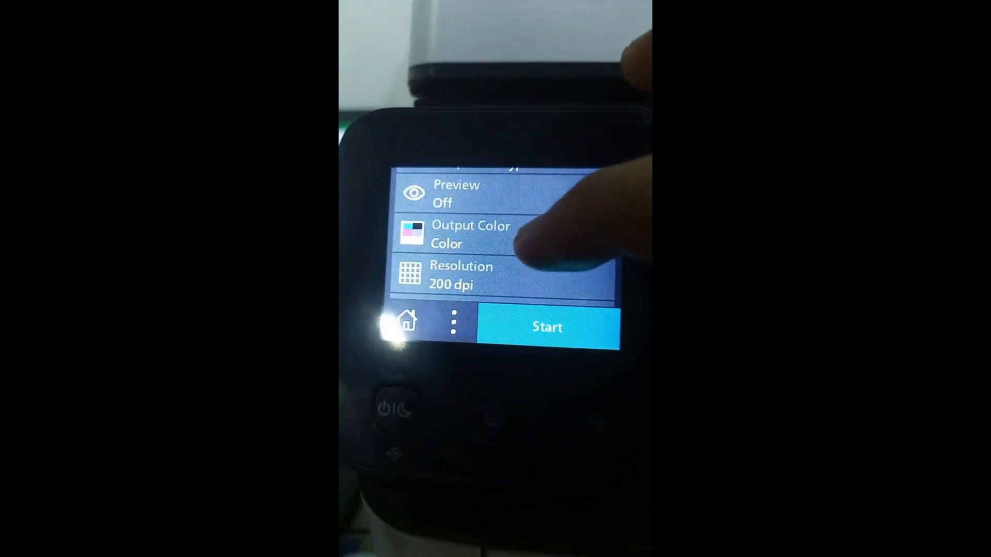
left_click(461, 275)
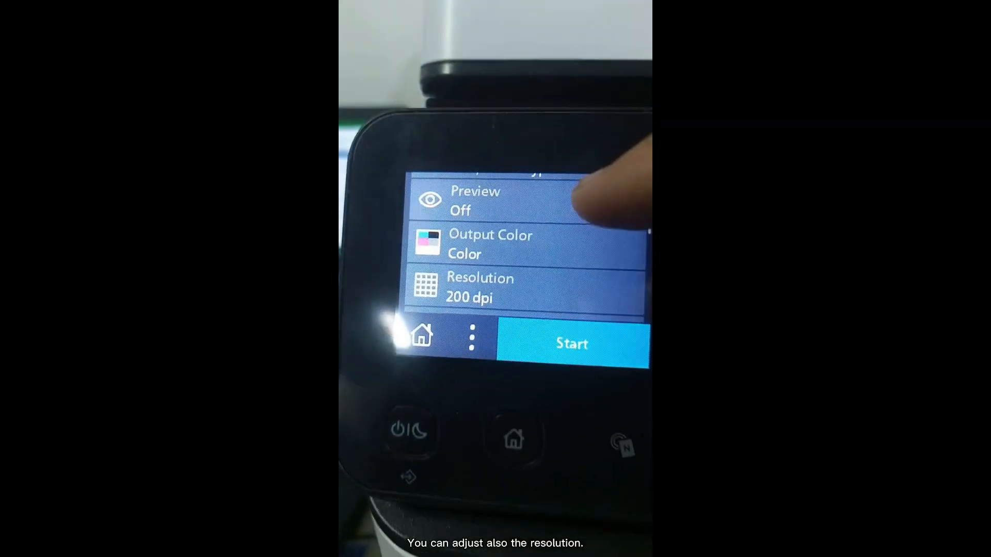
scroll("down", 3)
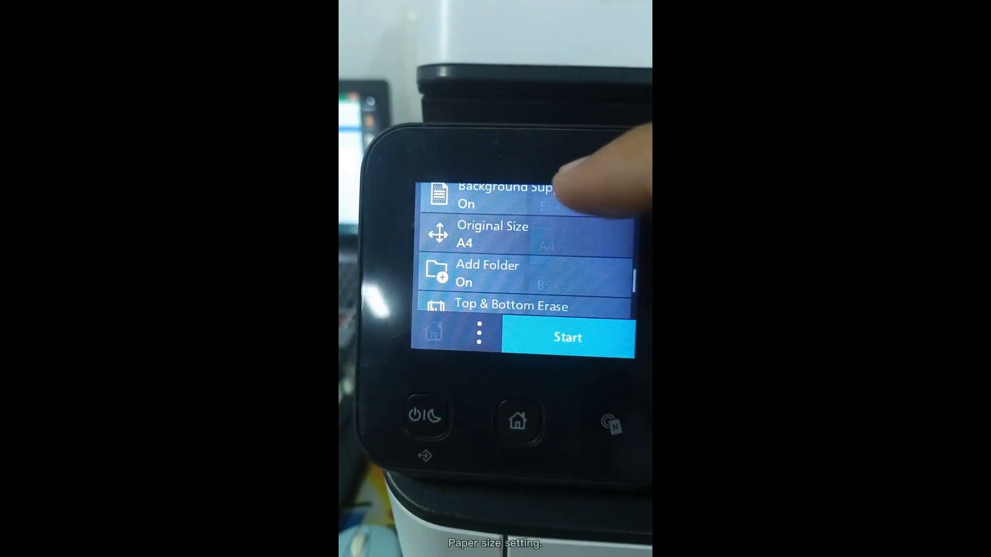
left_click(493, 234)
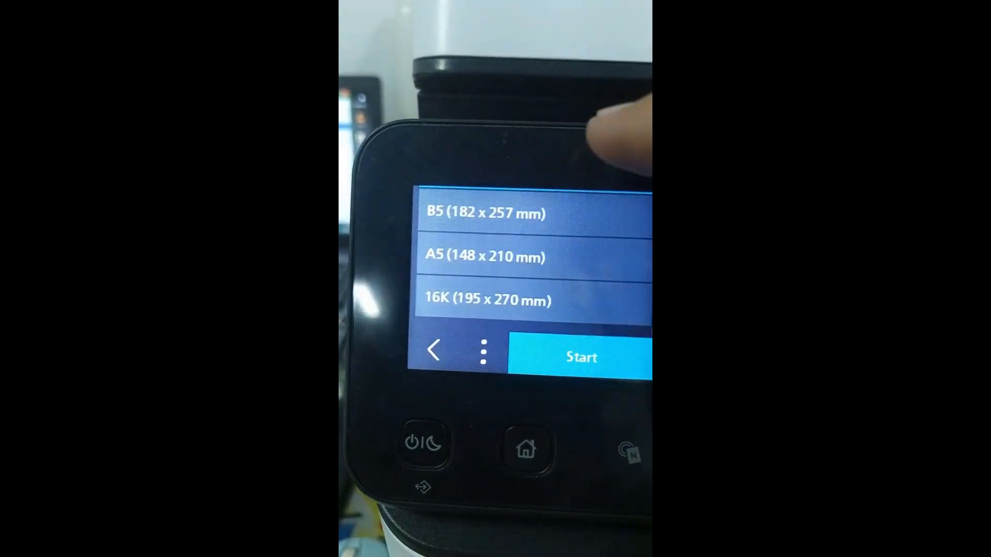
scroll("down", 3)
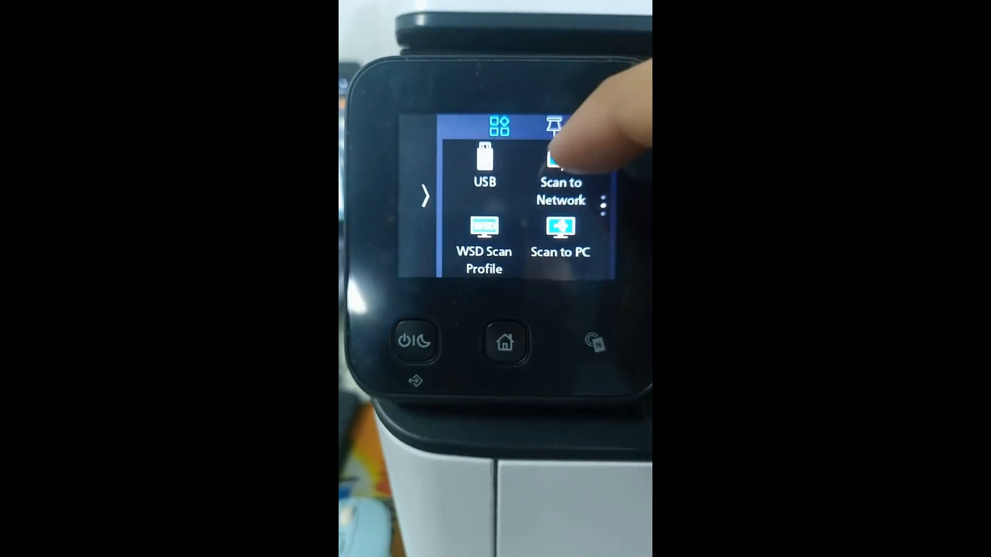
Scan to the Leox destination 192.168.1.106 as a Ripe Concept PDF.
left_click(560, 158)
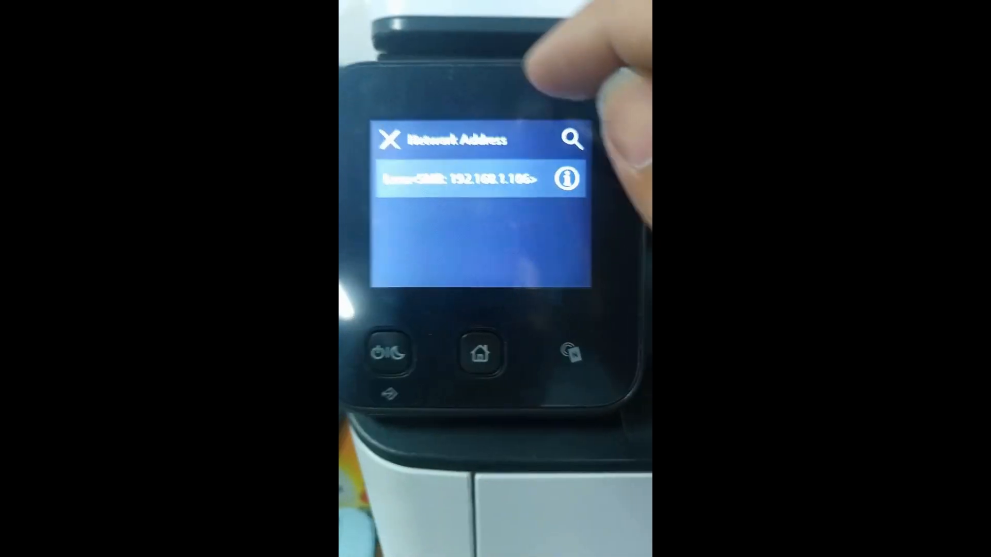
left_click(467, 179)
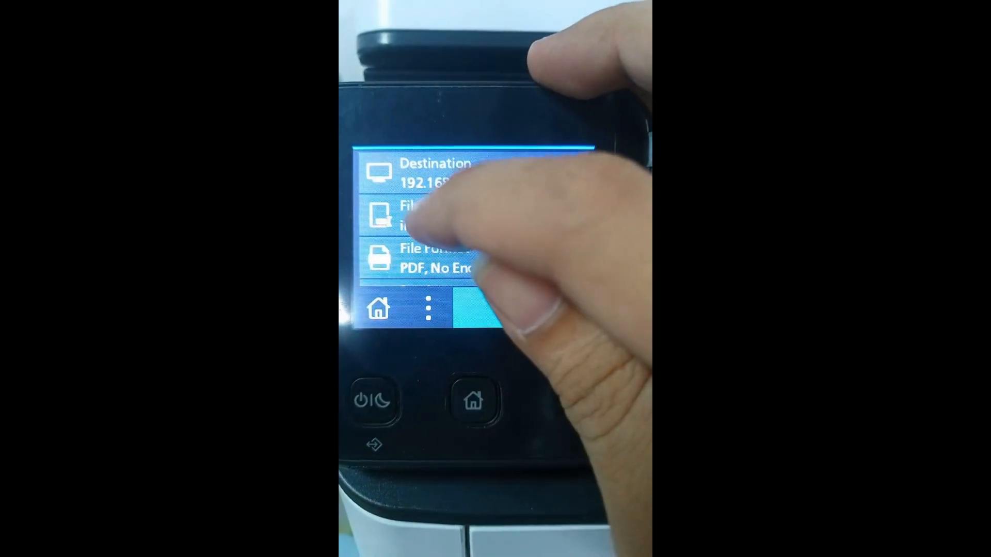
left_click(417, 215)
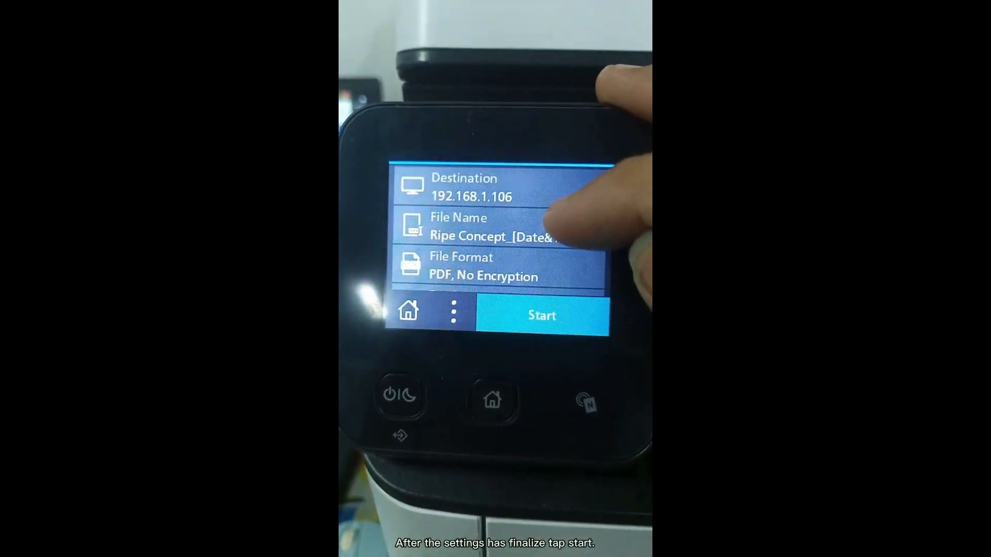
left_click(540, 315)
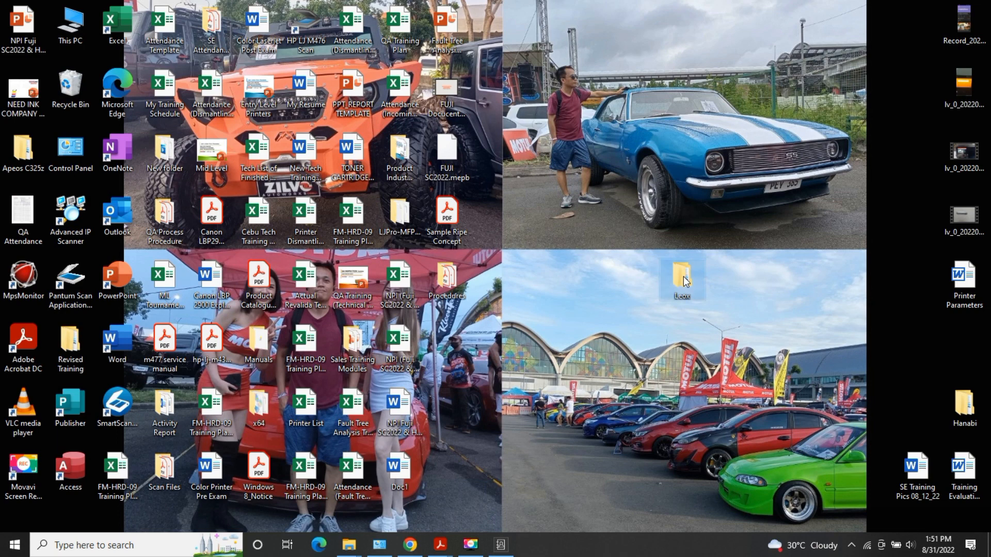
double_click(681, 276)
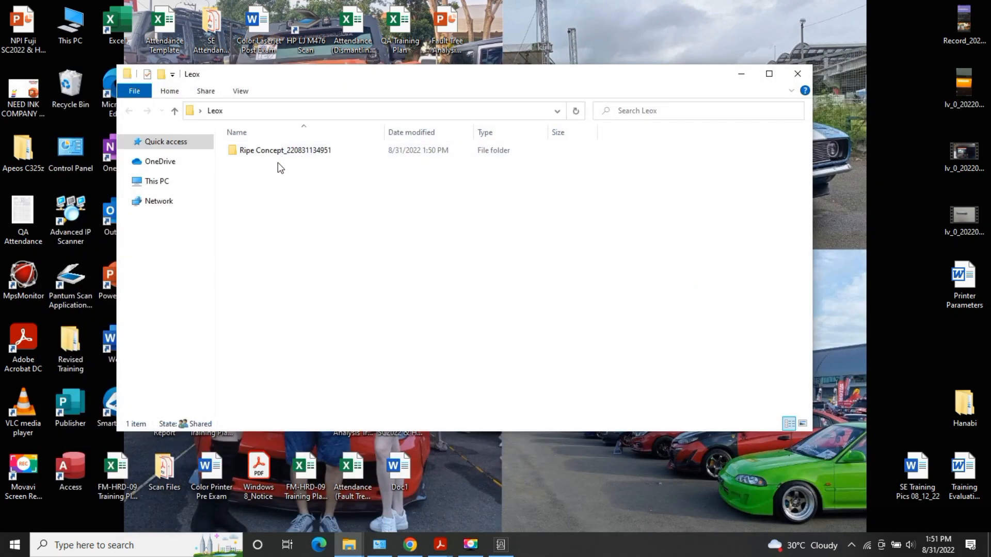
double_click(284, 150)
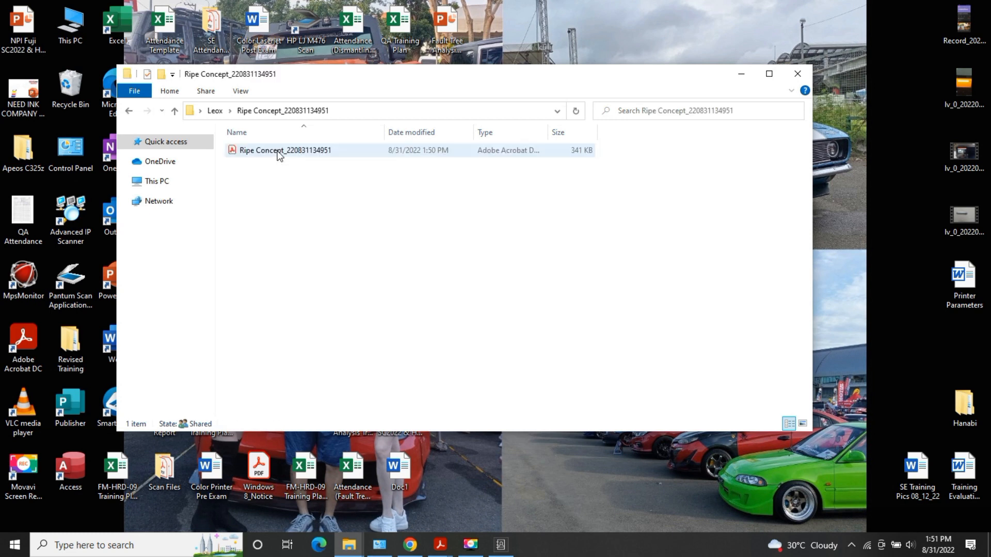
left_click(285, 149)
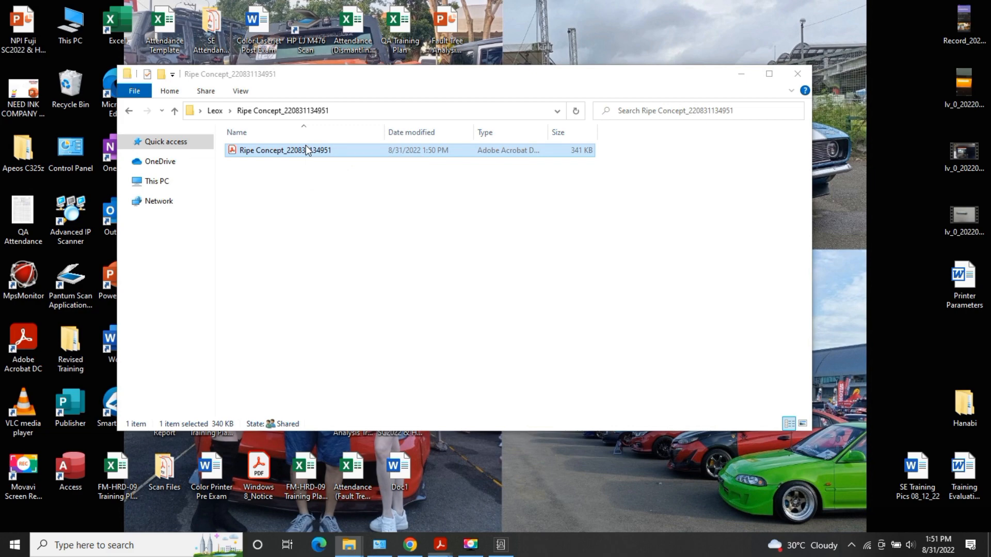
double_click(284, 150)
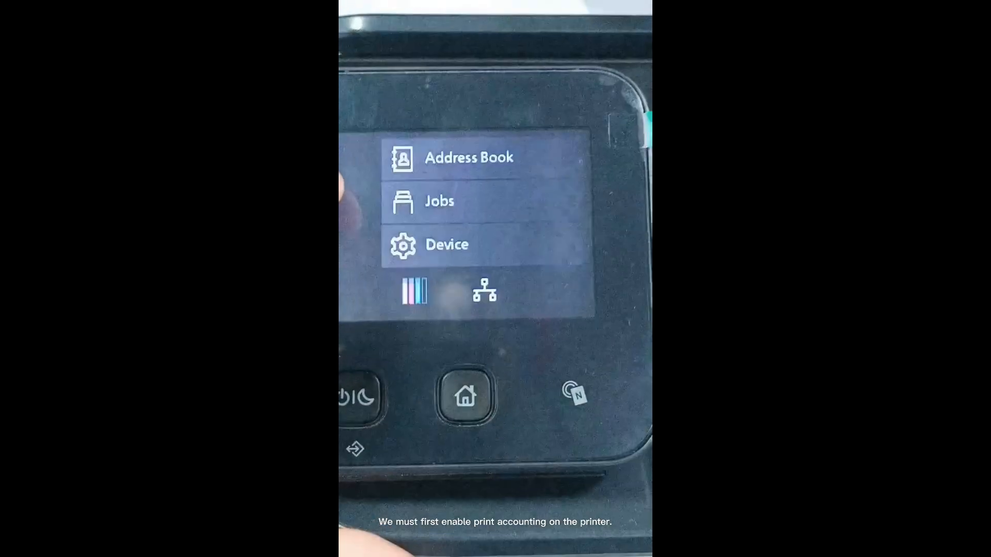
Turn Print Accounting On with Unauthenticated User Print enabled, then power off the printer.
left_click(447, 245)
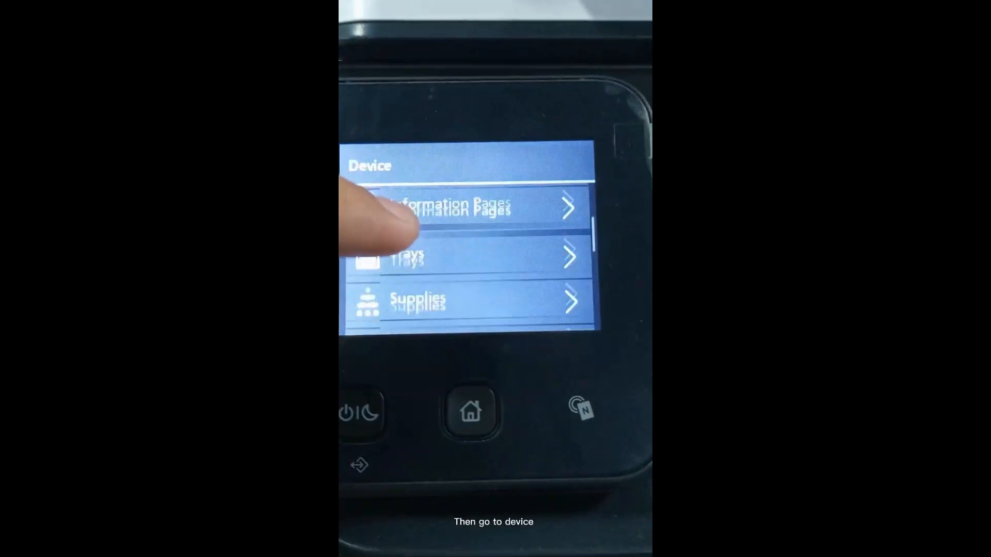
scroll("down", 3)
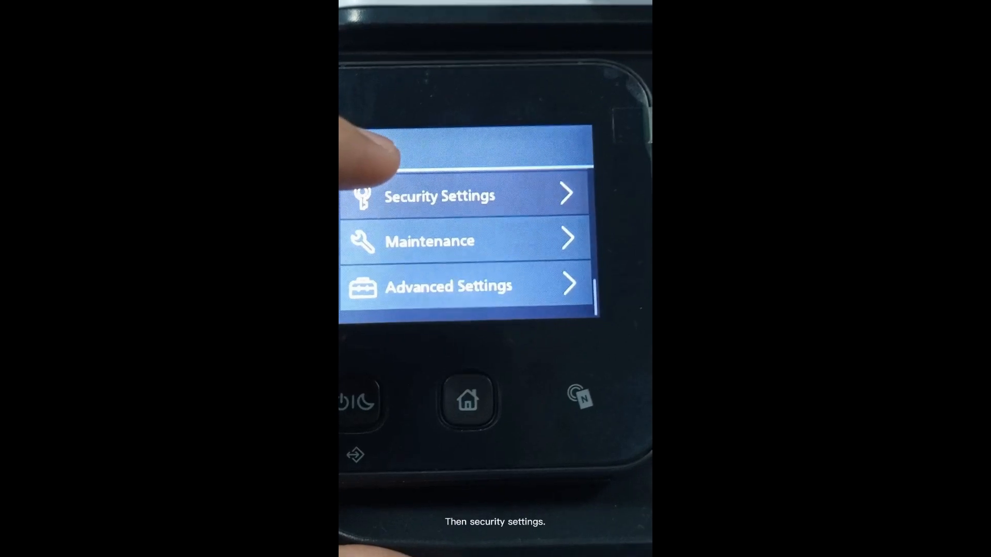
left_click(438, 196)
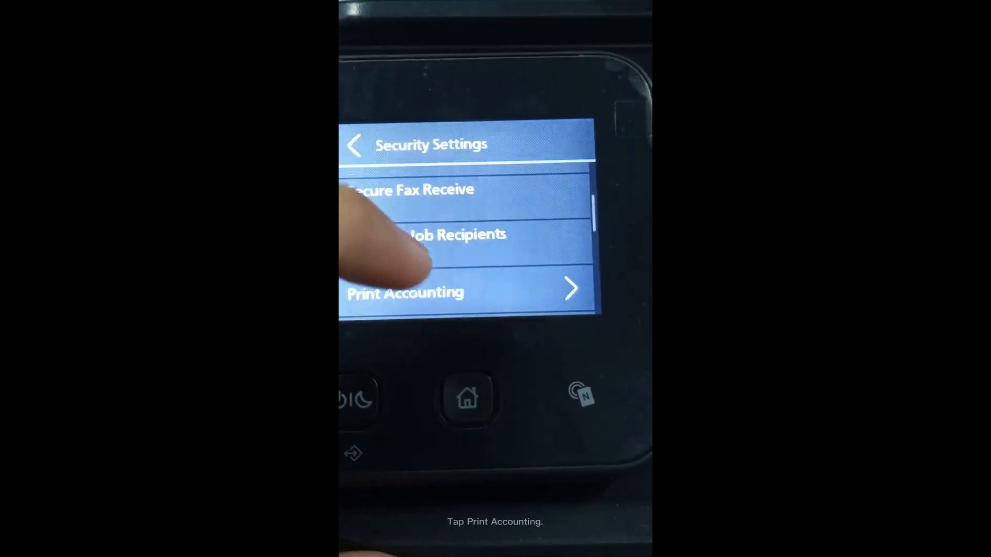
left_click(405, 293)
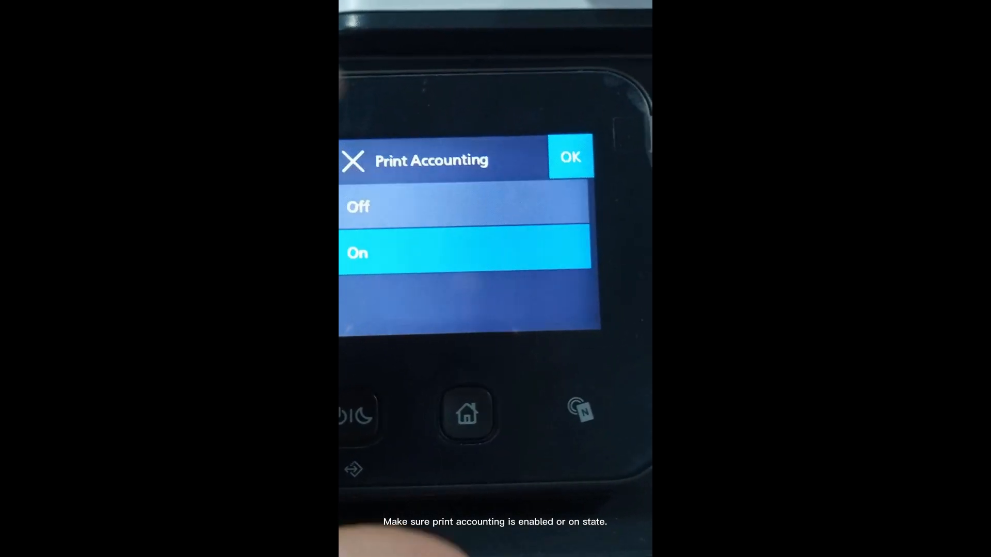
left_click(569, 157)
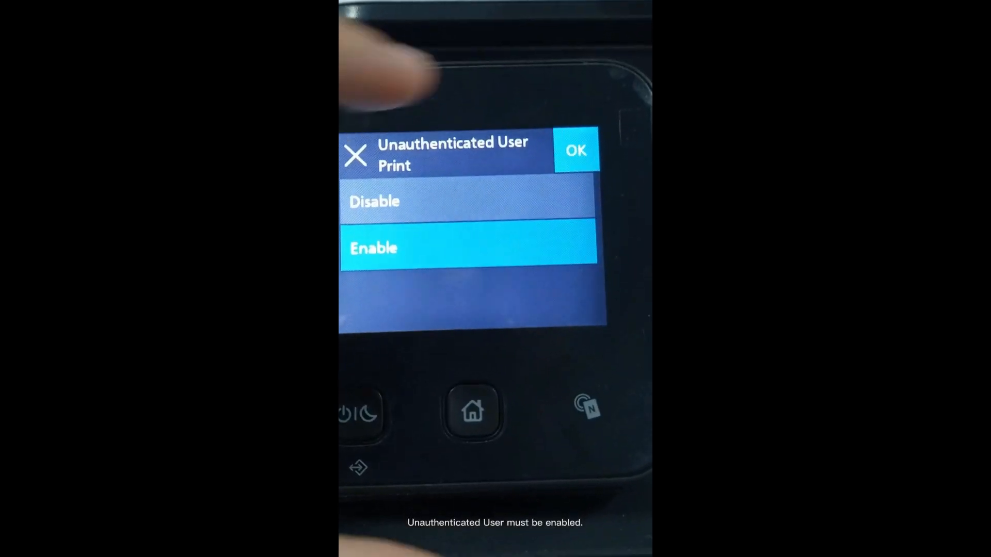
left_click(575, 149)
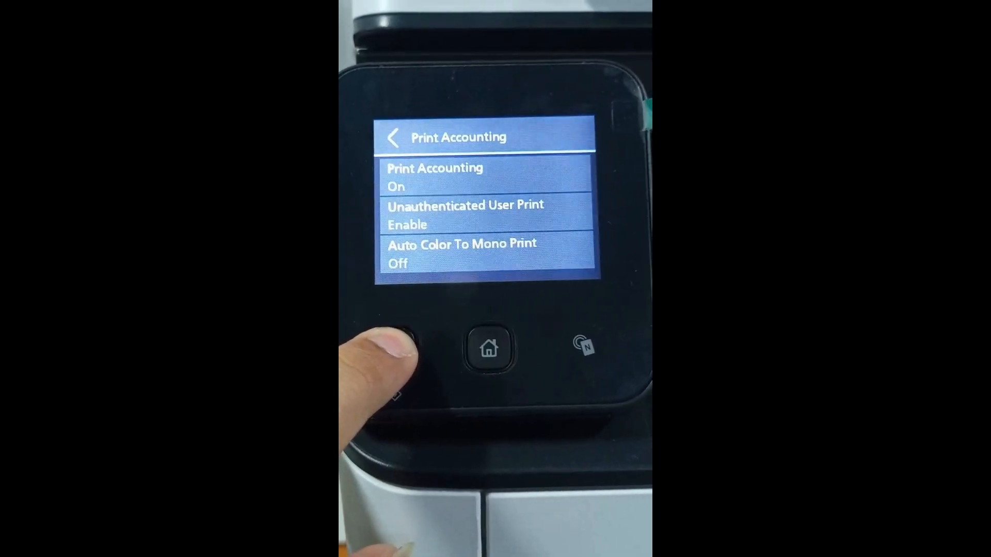
left_click(379, 352)
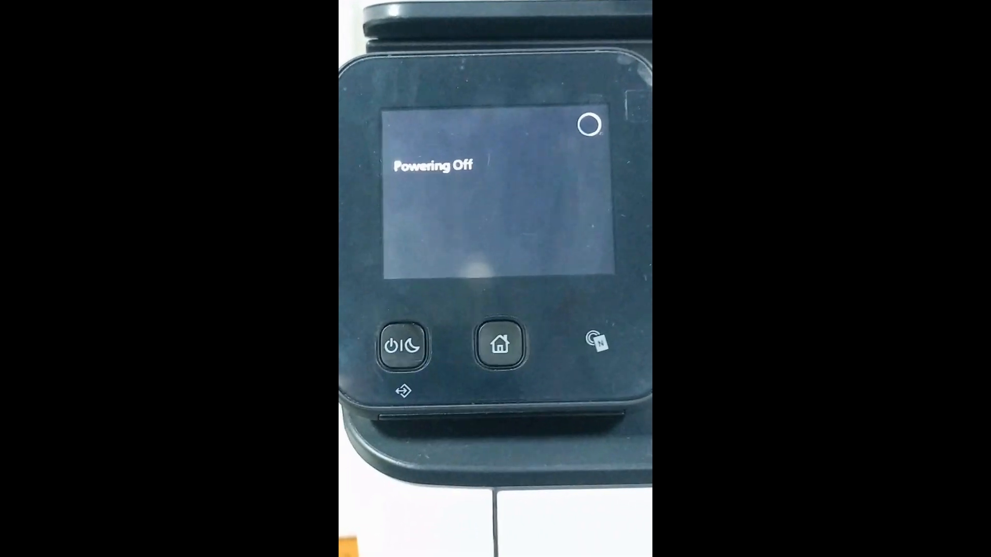
Open the Accounting dialog from the Apeos C325z/328df (1) printer's Configuration properties.
left_click(401, 346)
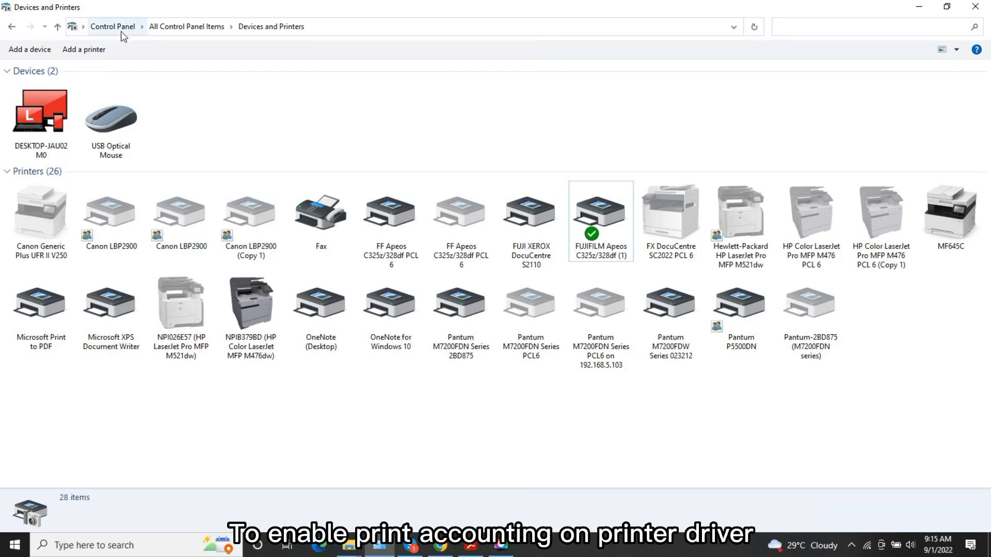
mouse_move(114, 20)
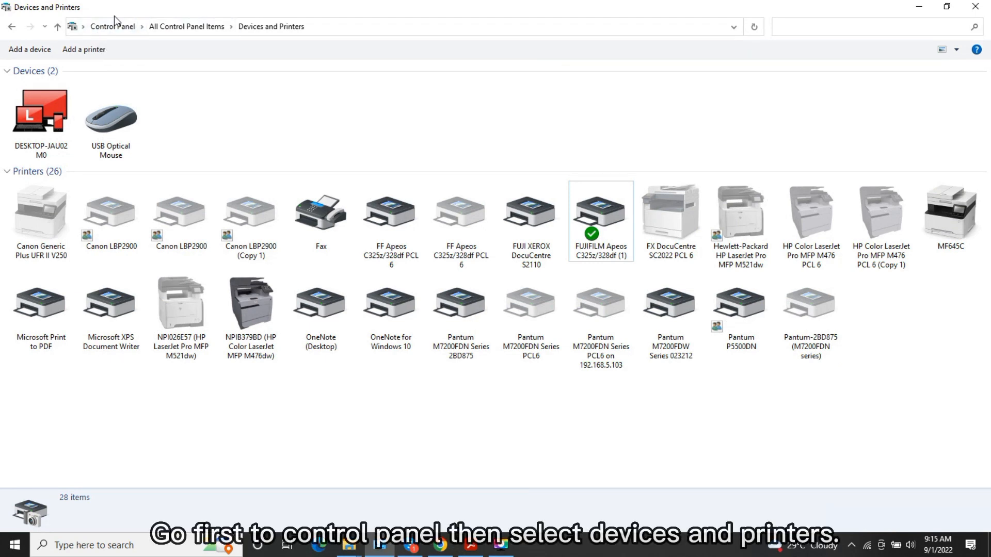
mouse_move(575, 239)
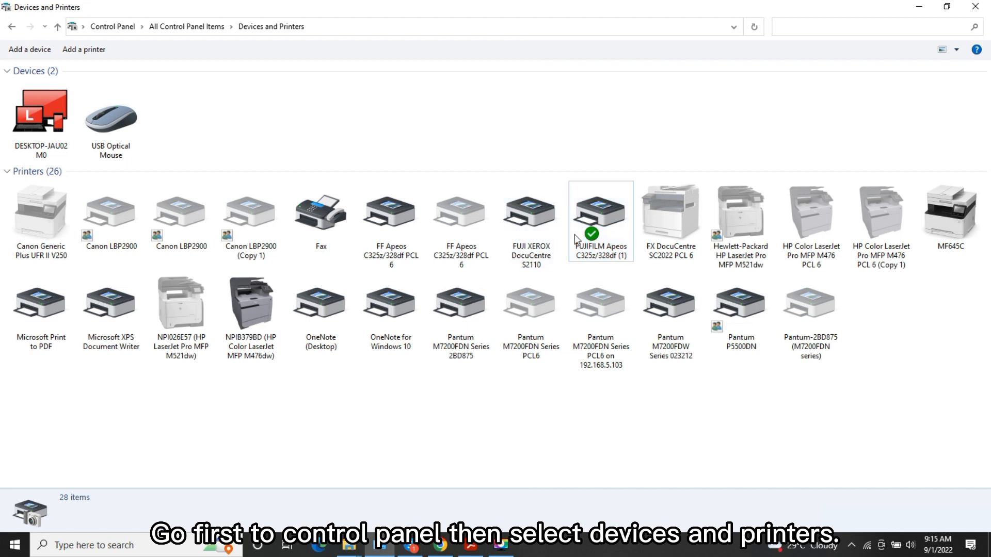
right_click(599, 212)
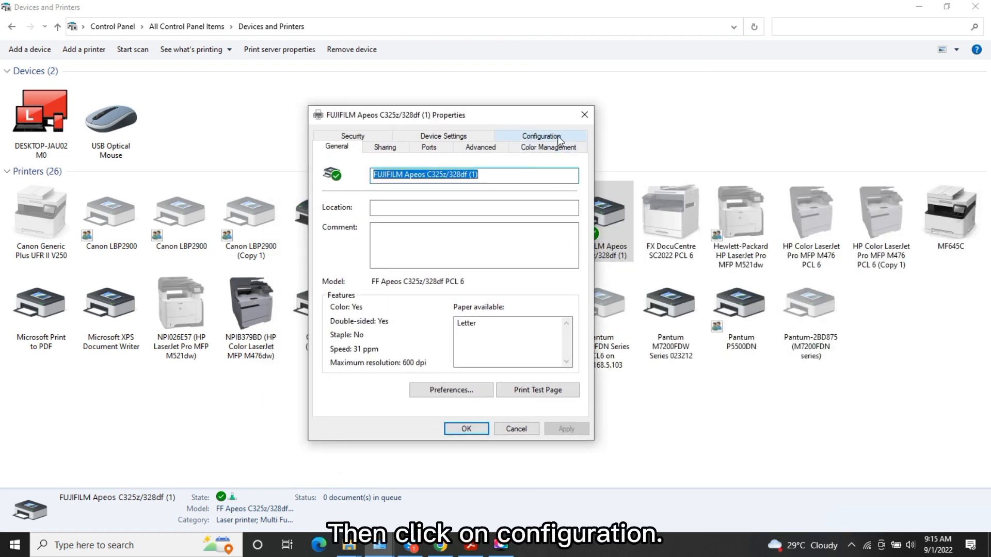
left_click(540, 135)
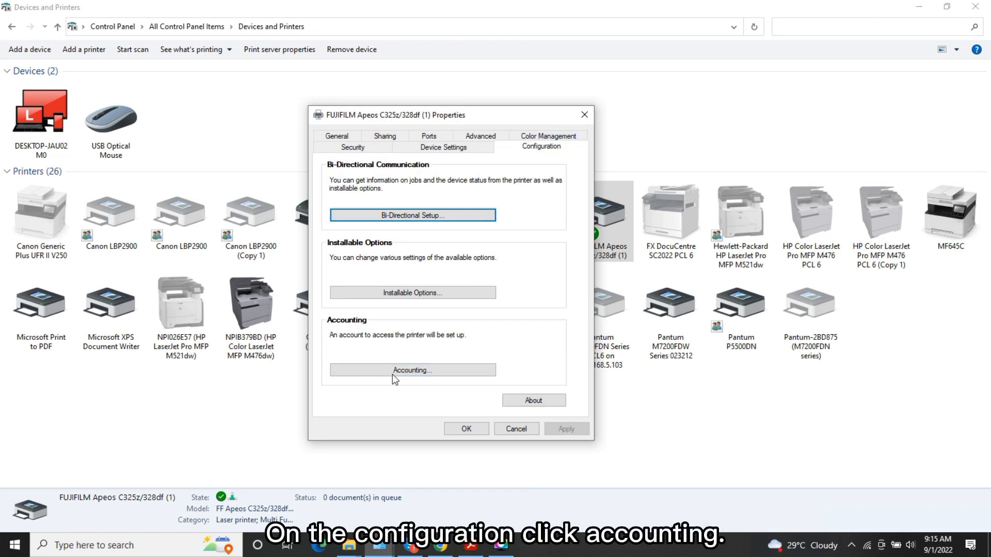
left_click(411, 370)
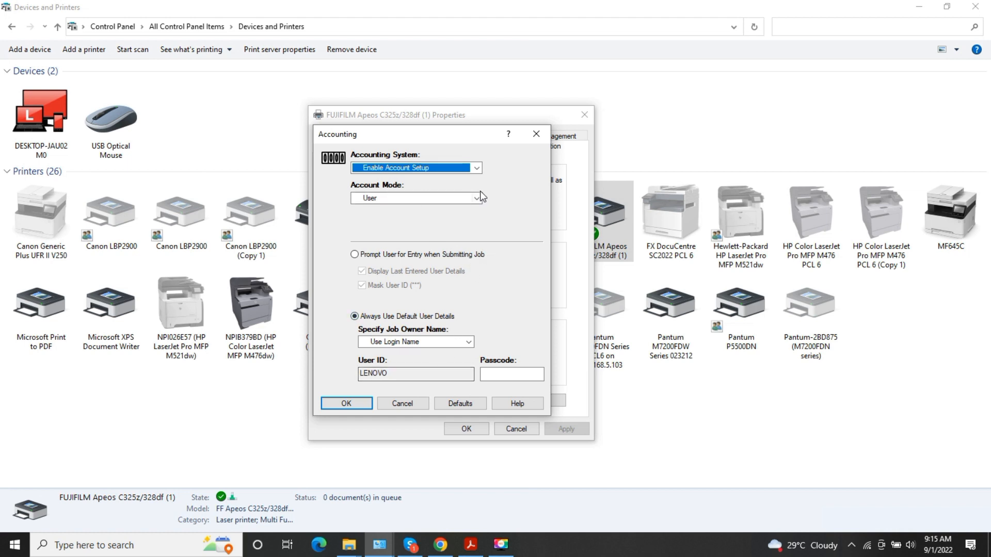
Set driver Account Mode to User with the login name as ID, then confirm and apply.
left_click(475, 197)
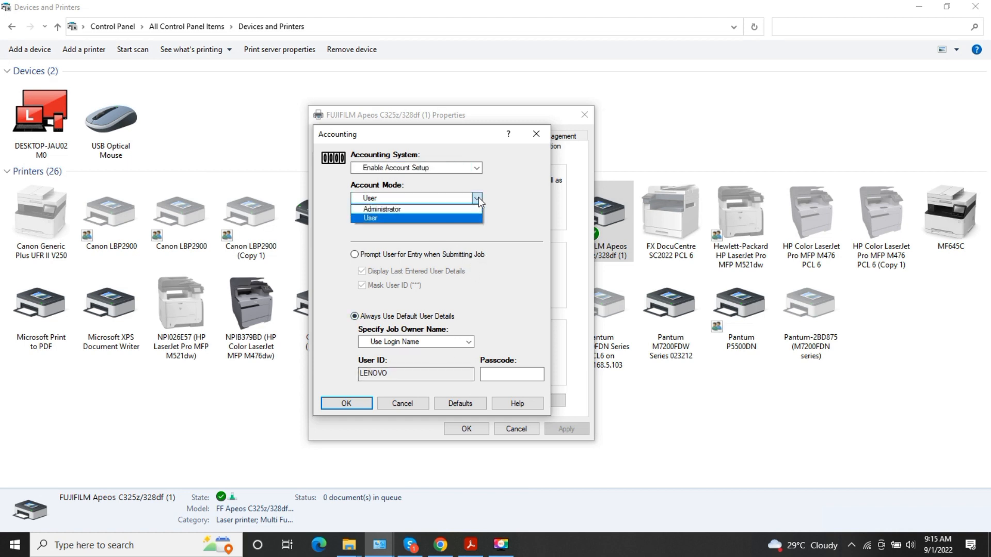
left_click(370, 218)
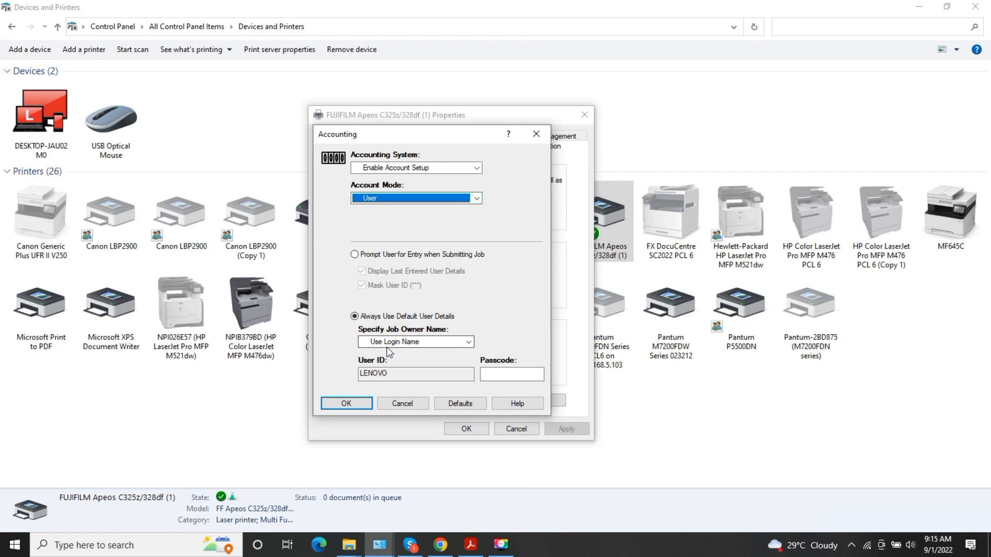
left_click(415, 342)
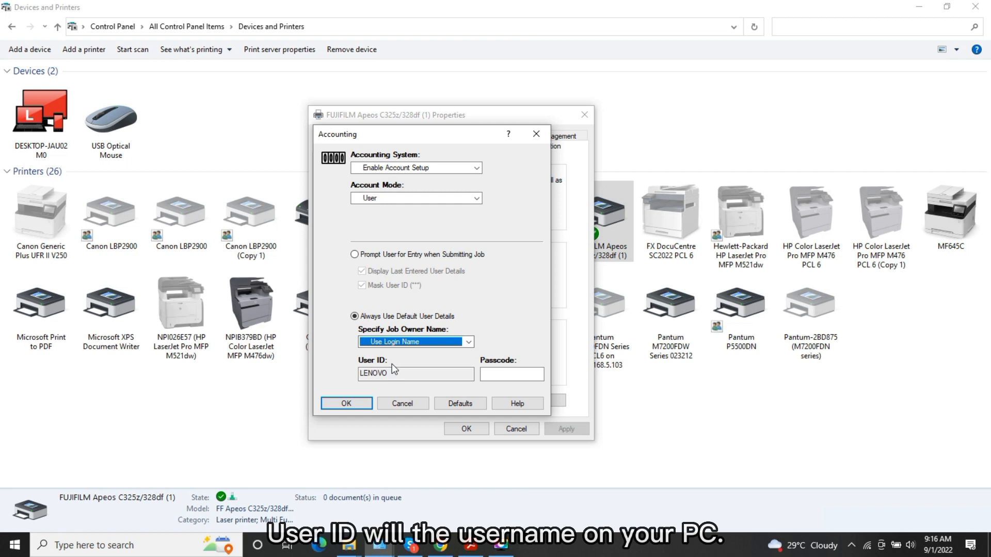
mouse_move(342, 367)
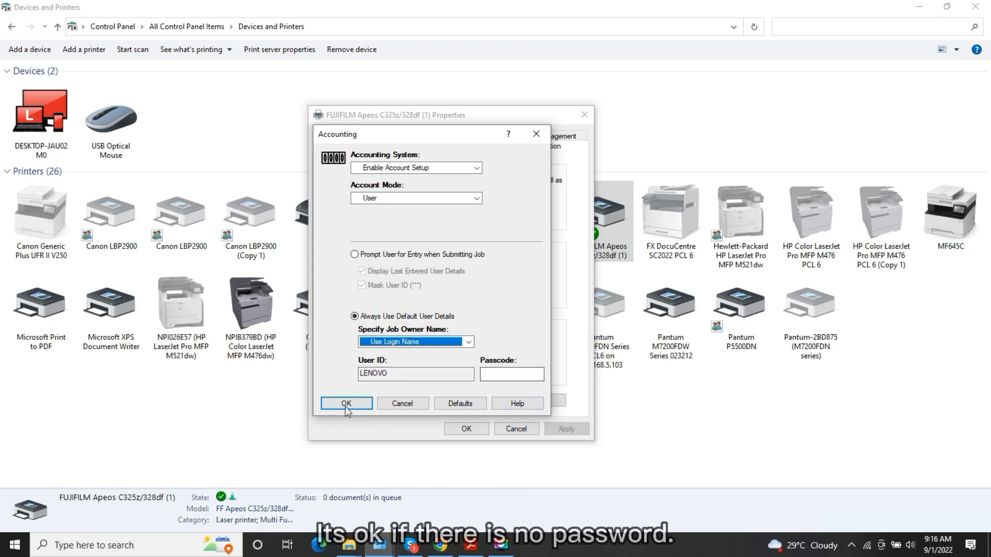
left_click(345, 403)
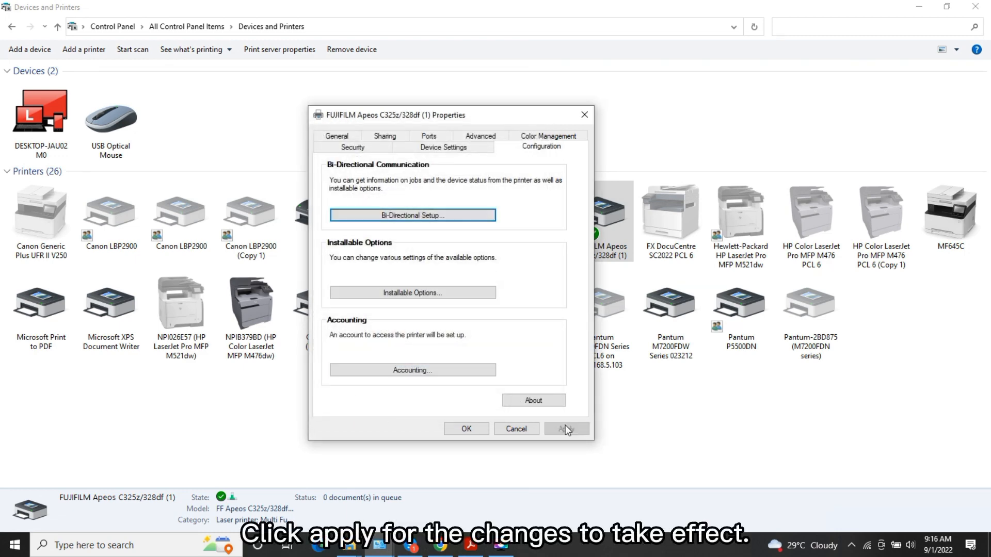
left_click(466, 429)
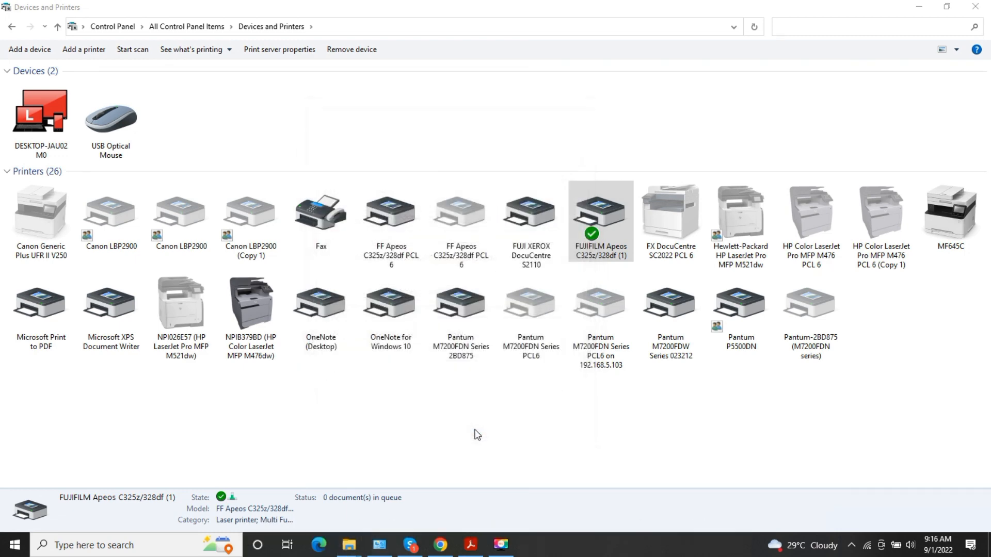
left_click(600, 212)
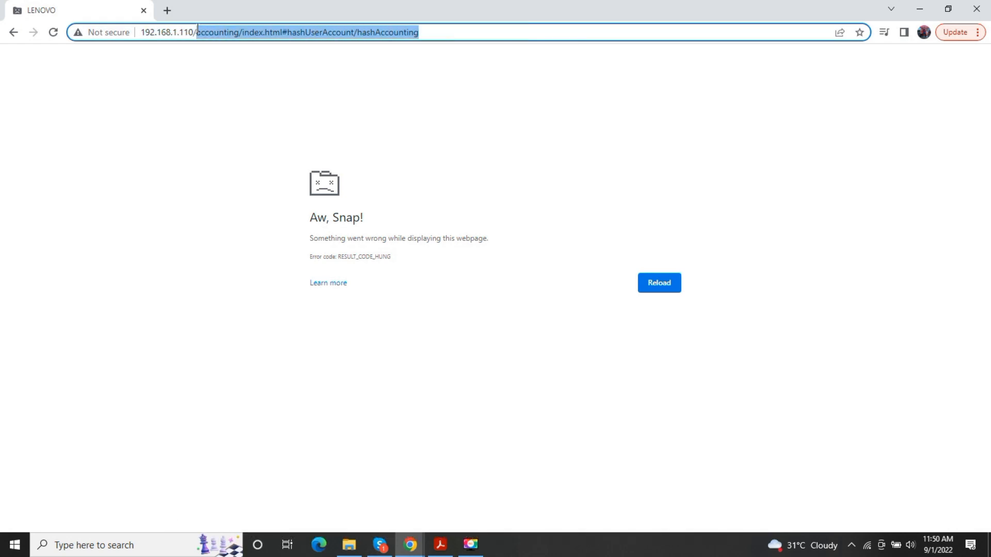
Sign in to the printer web UI as x-admin and open the Accounting page.
type("192.168.1.119/home/index.html#hashHome")
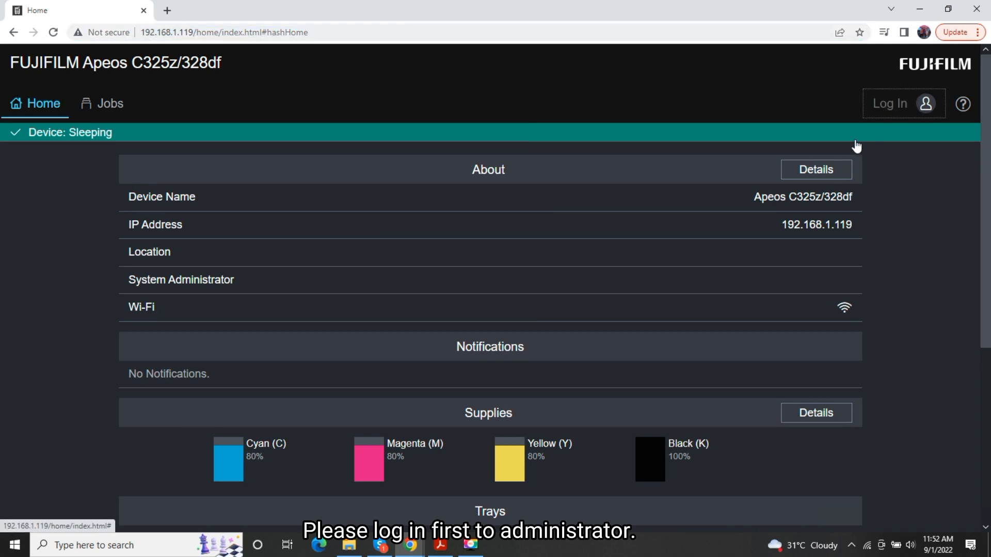
left_click(903, 103)
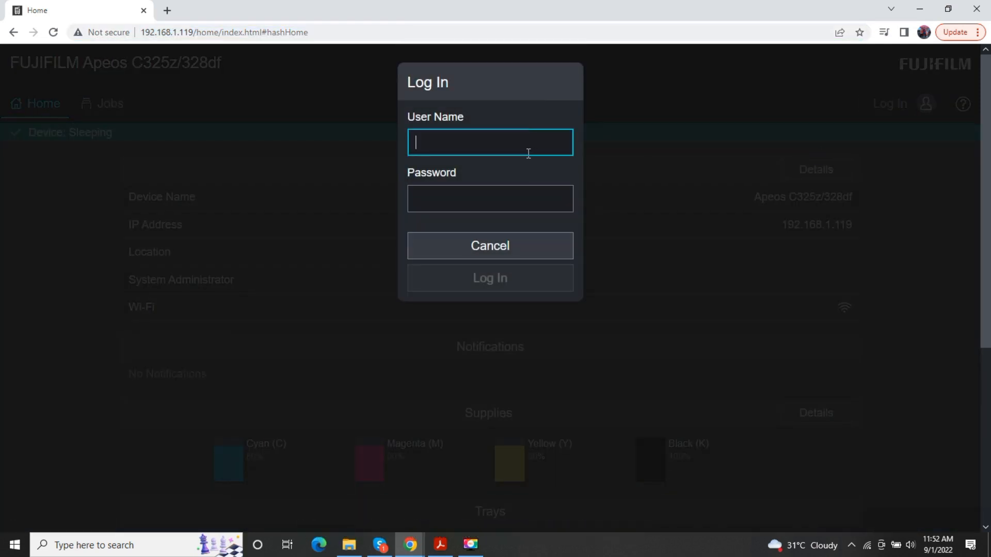
type("11111")
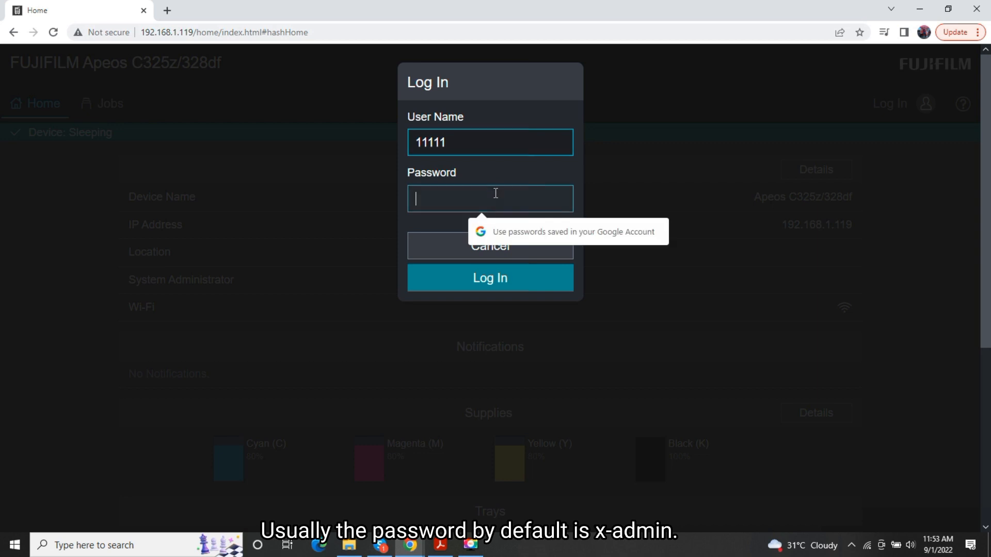
type("x-admin")
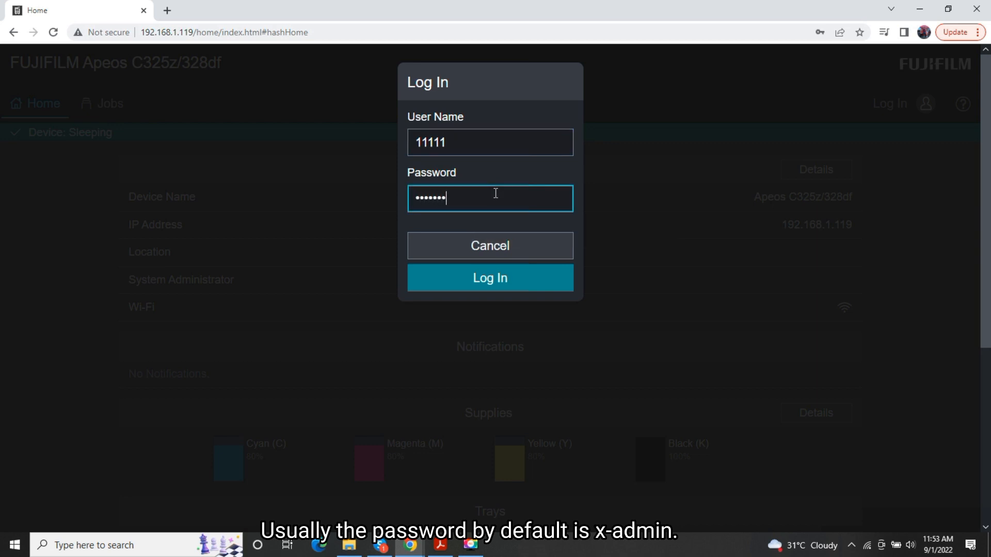
left_click(490, 278)
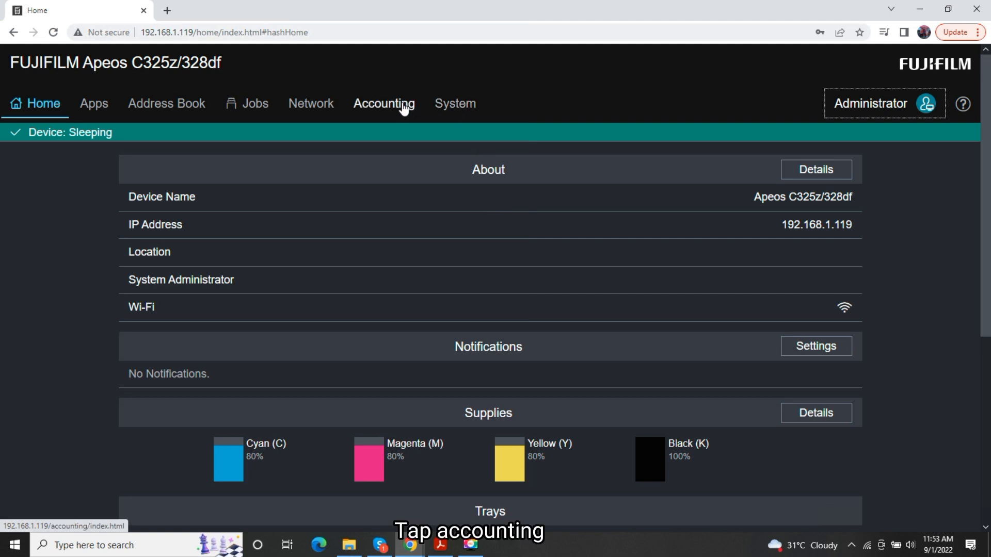
left_click(383, 103)
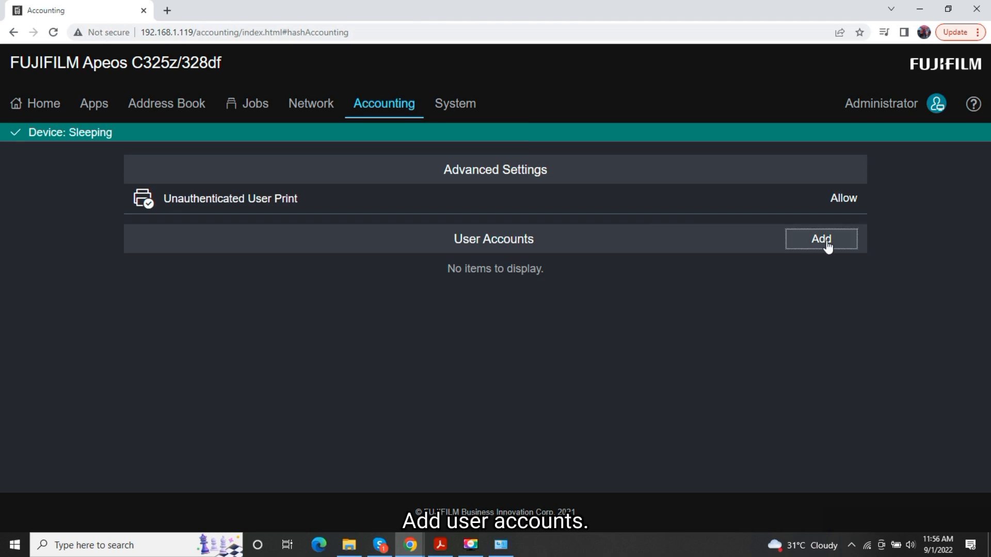
Add a user account named LENOVO and open its settings page.
left_click(821, 239)
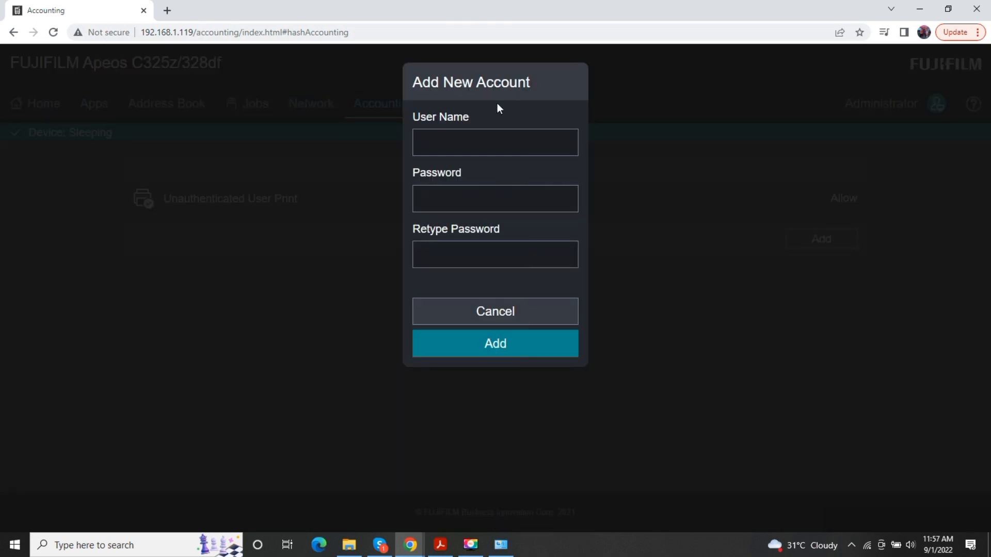
type("LE")
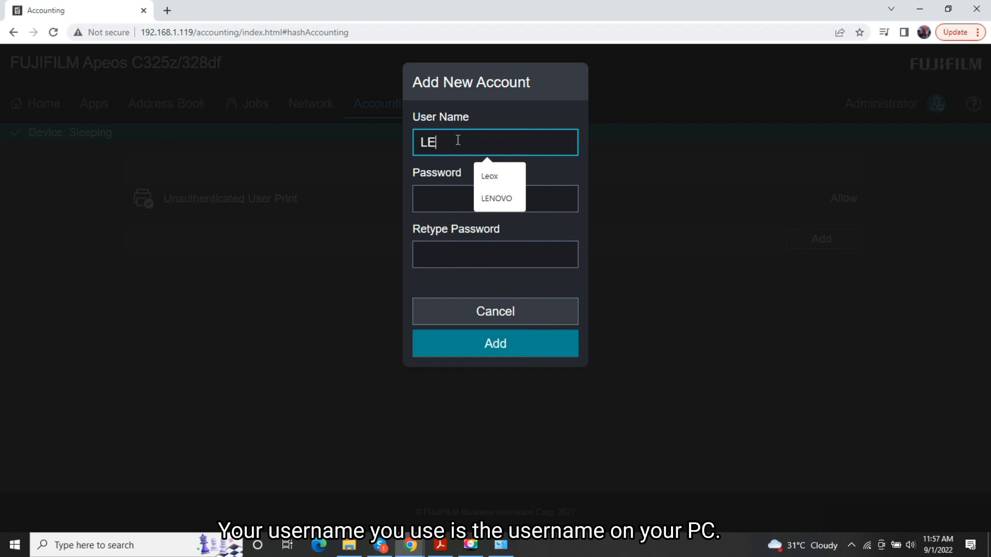
left_click(495, 343)
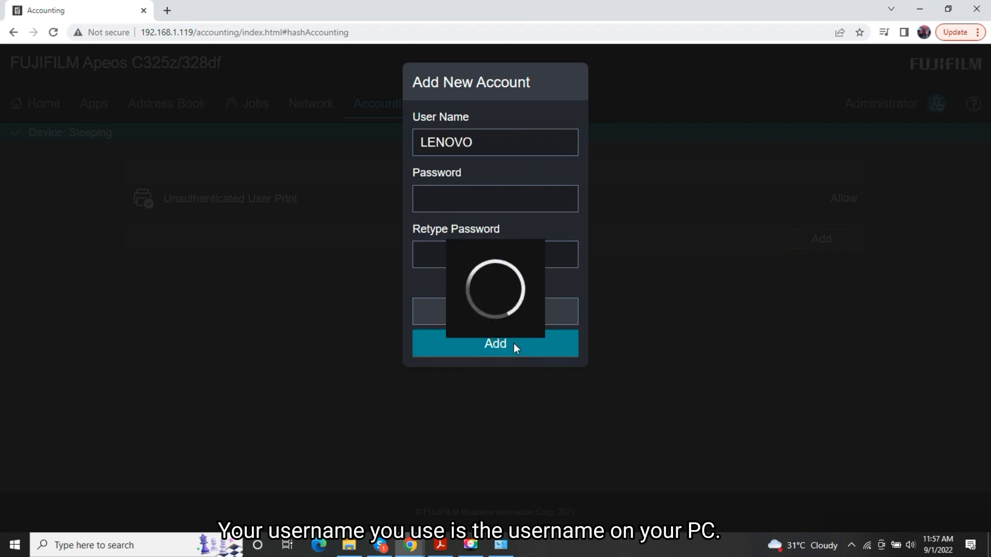
left_click(495, 343)
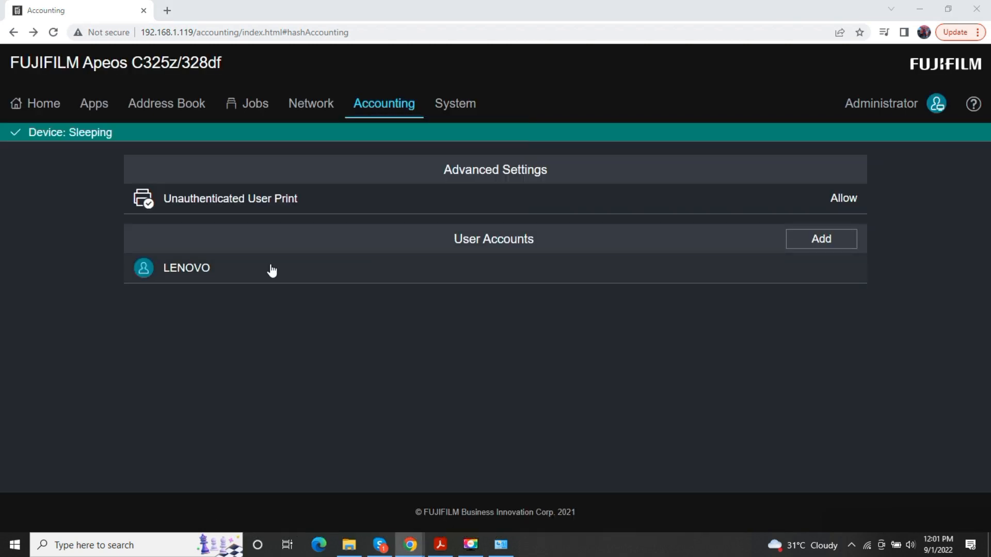
left_click(185, 267)
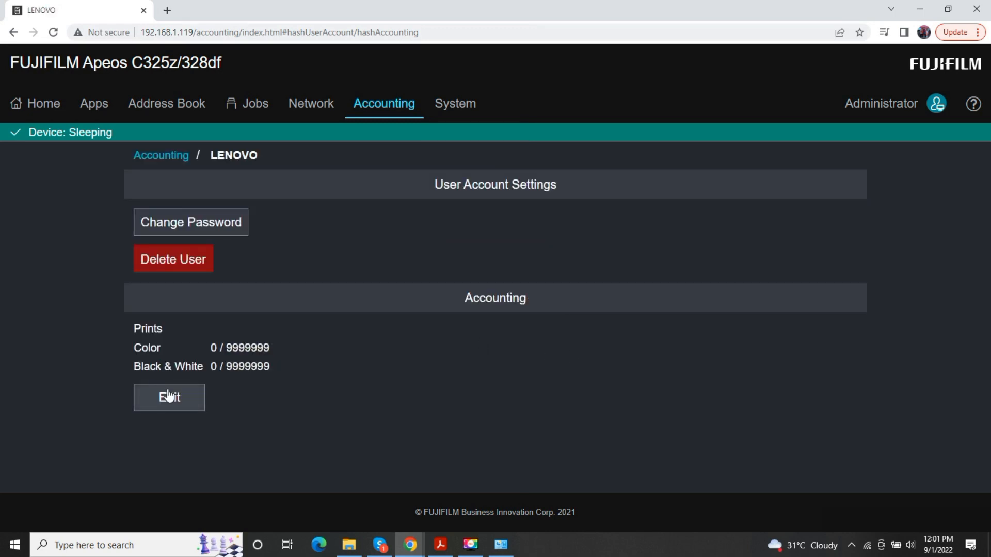
Set LENOVO's colour and black & white print limits to 5 each and save.
left_click(169, 397)
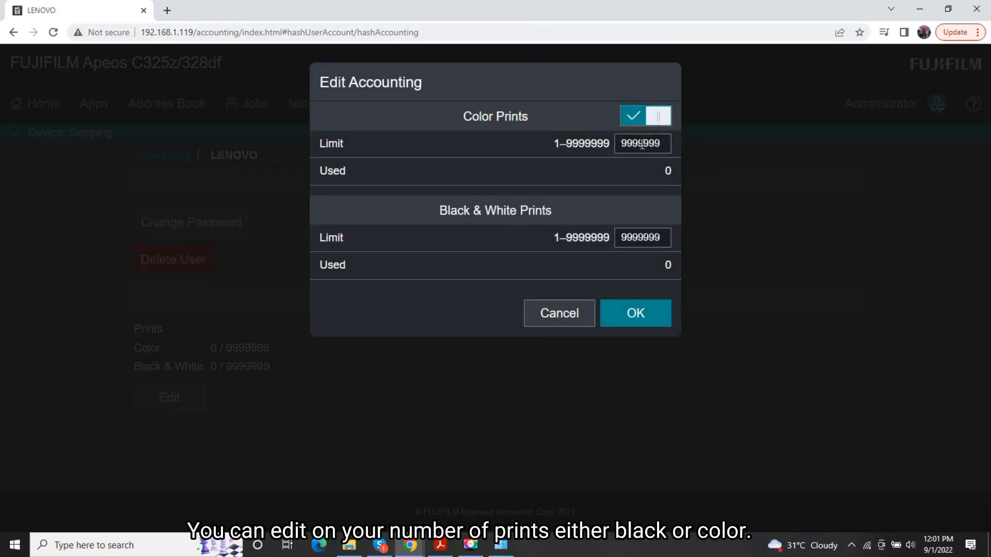
type("5")
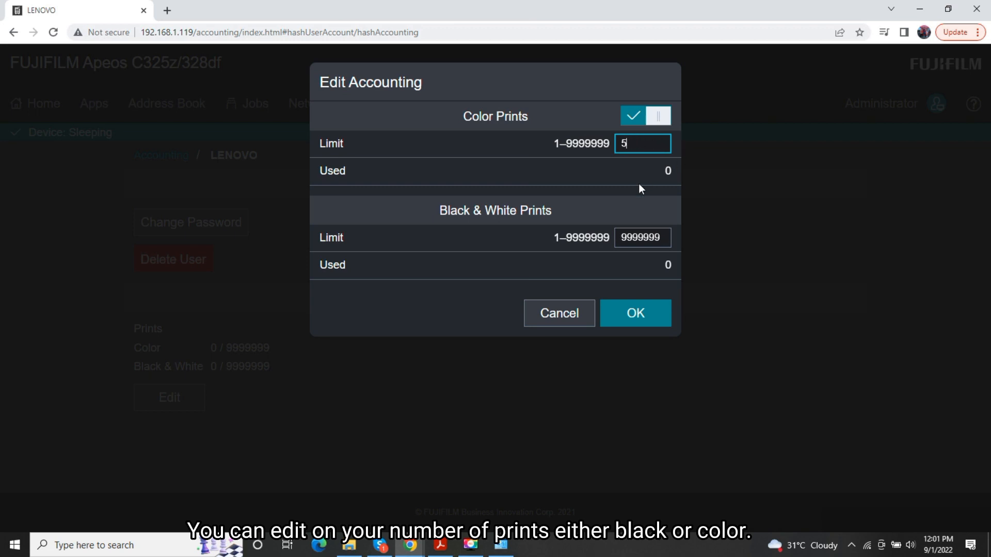
type("5")
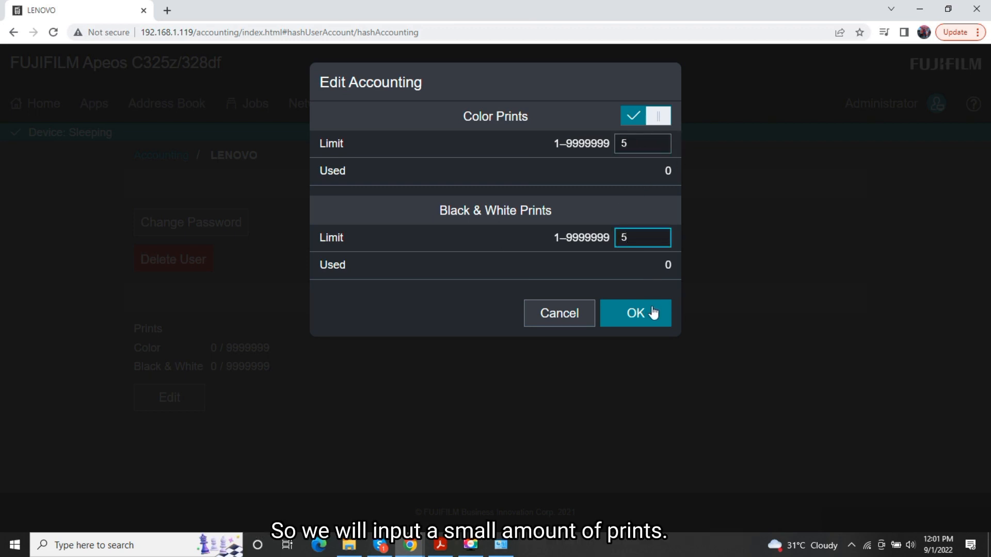
left_click(635, 313)
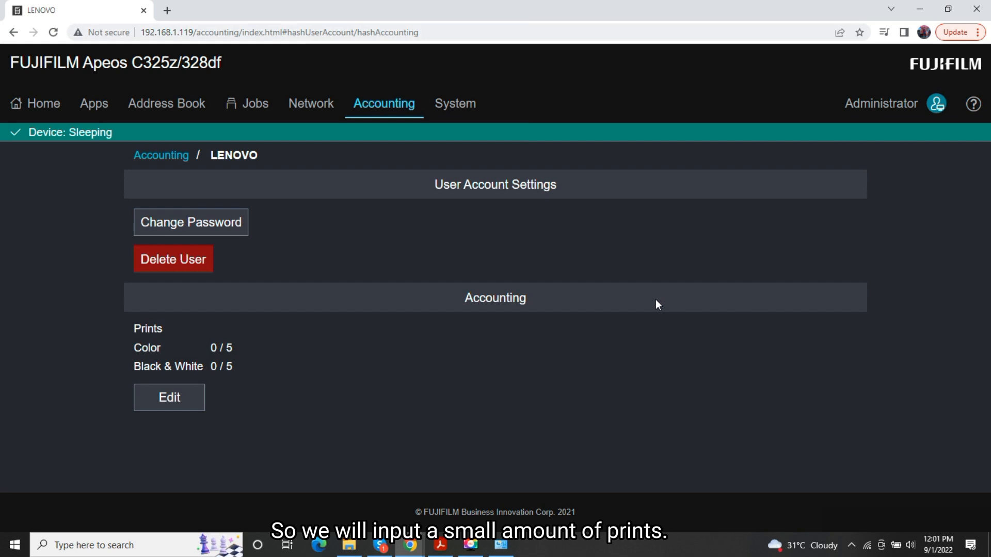
mouse_move(458, 336)
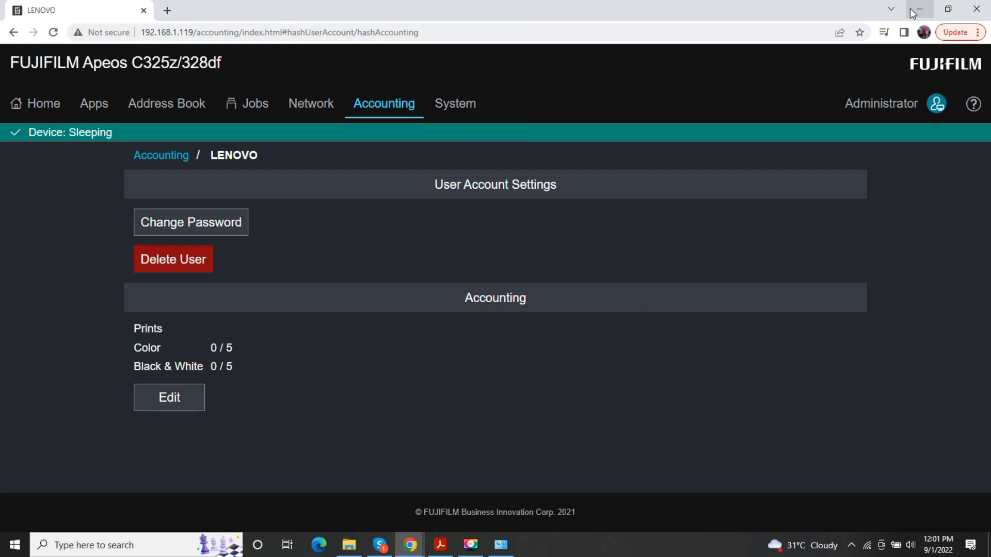
mouse_move(917, 10)
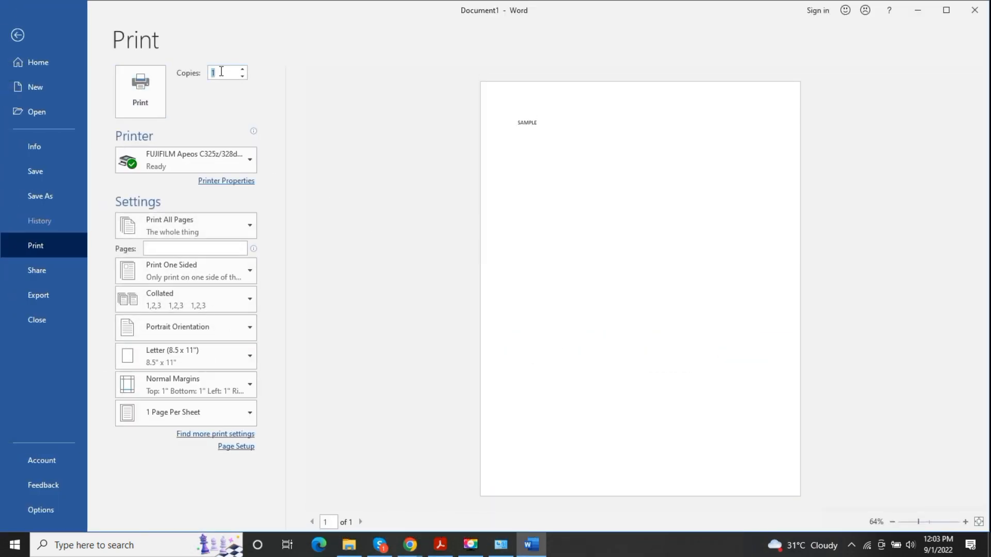
Enter 10 in the Copies box for the FUJIFILM Apeos print job.
type("10")
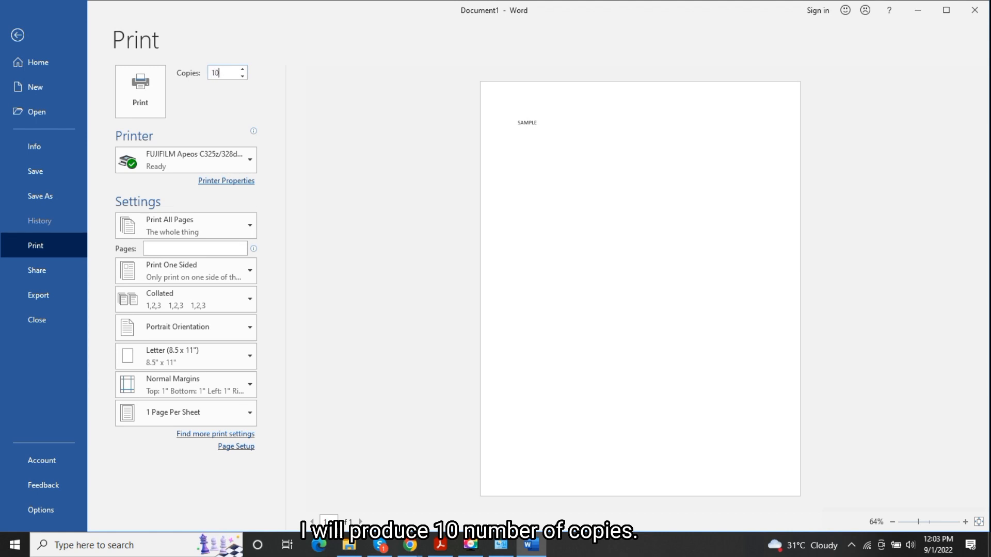